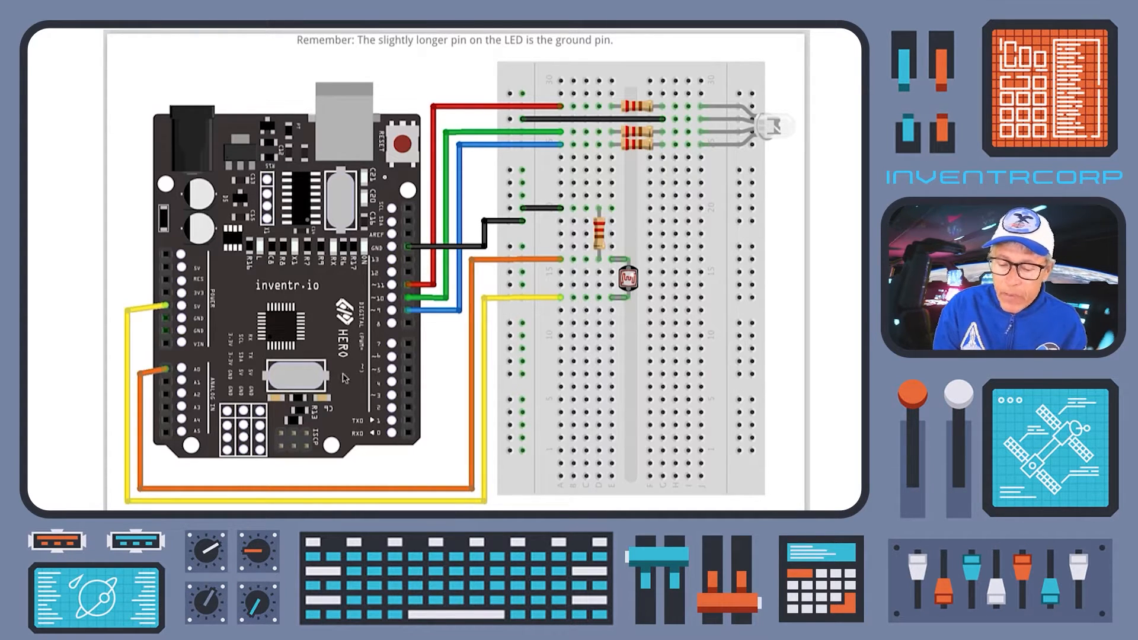
mouse_move(766, 177)
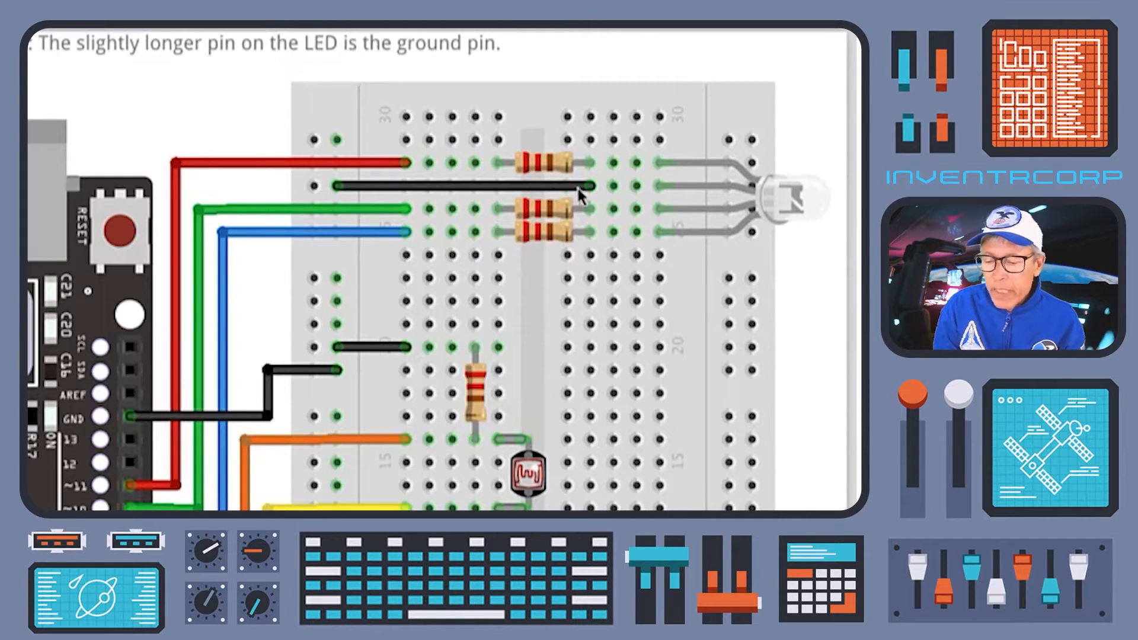
mouse_move(393, 161)
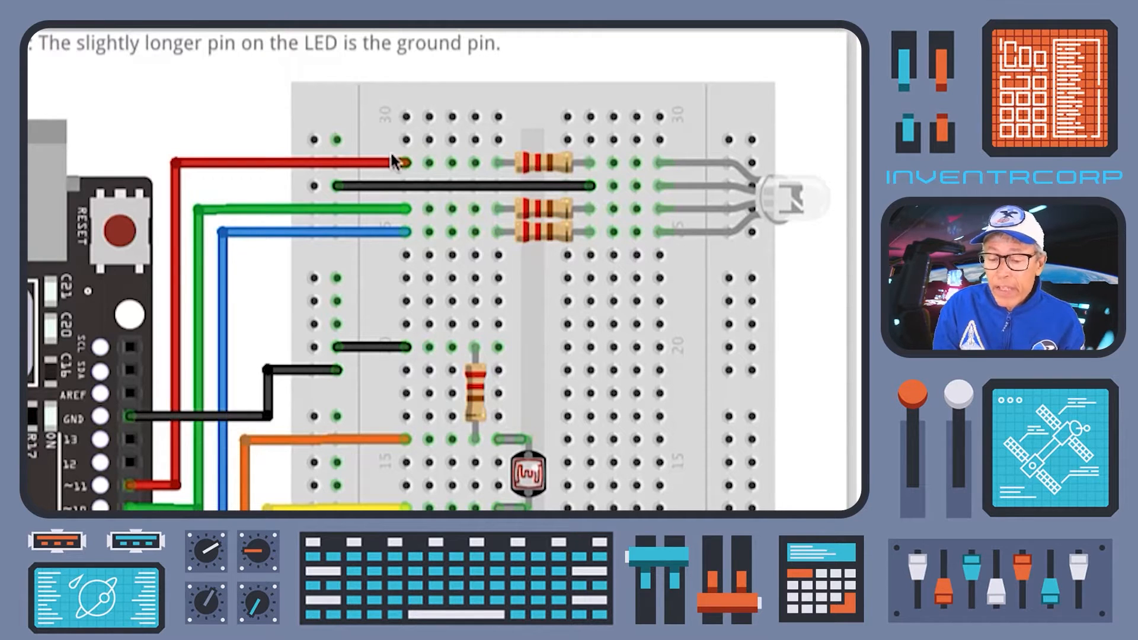
mouse_move(545, 243)
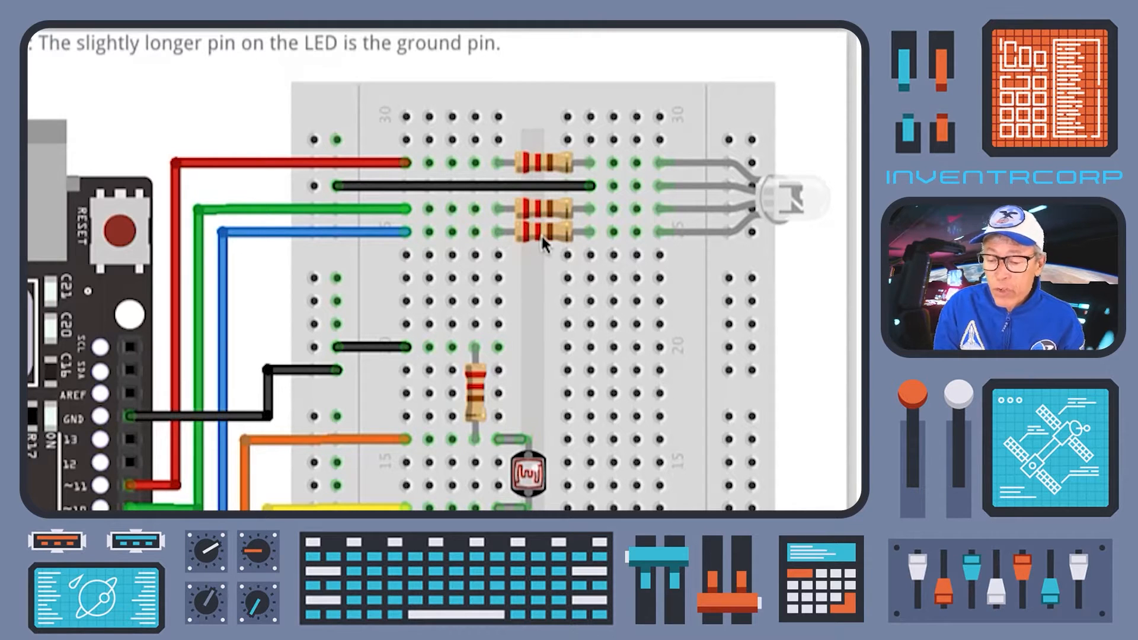
mouse_move(715, 256)
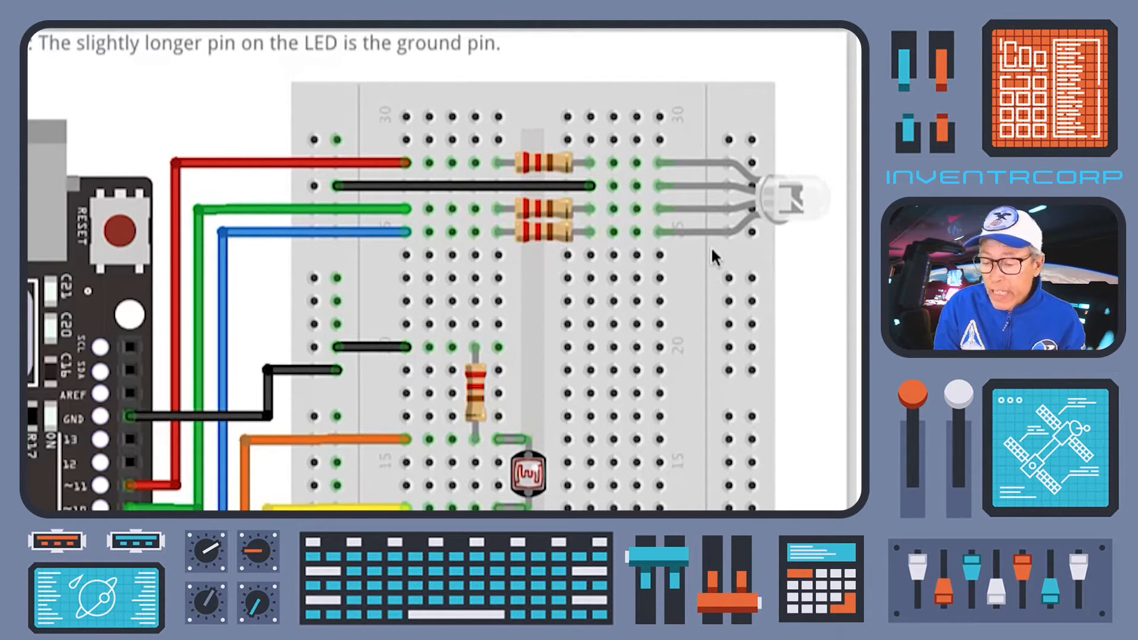
mouse_move(109, 486)
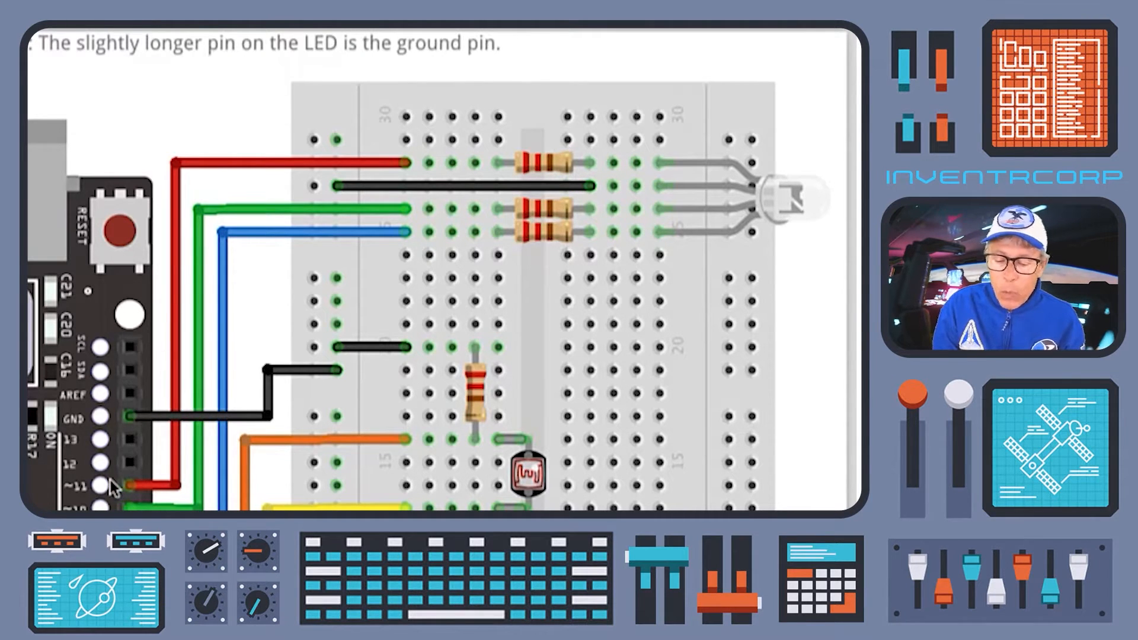
mouse_move(178, 483)
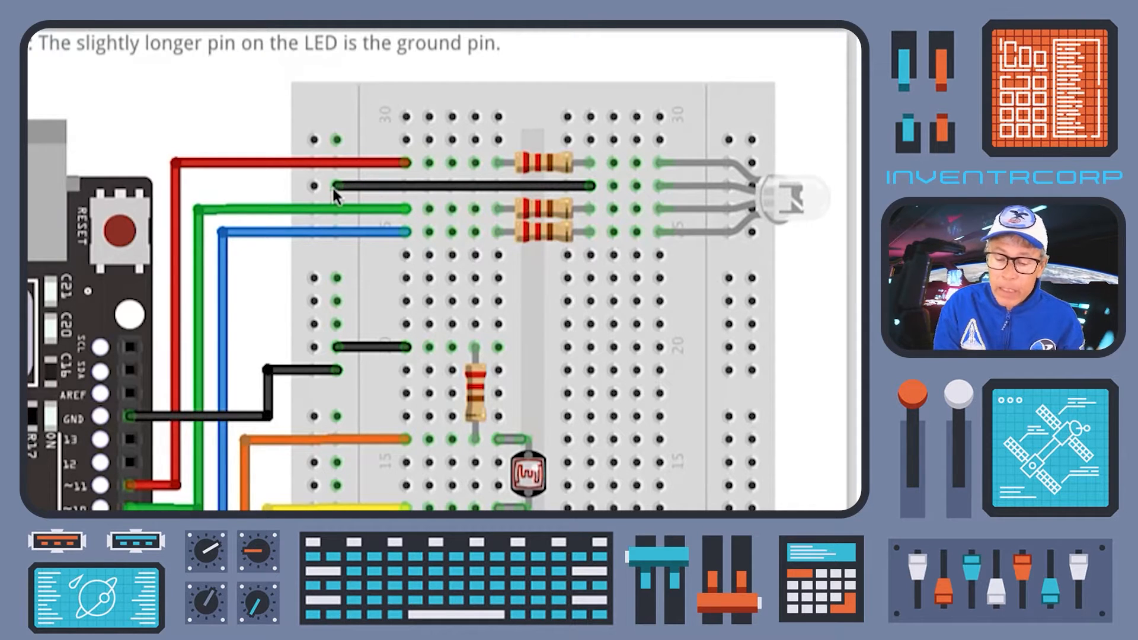
mouse_move(683, 192)
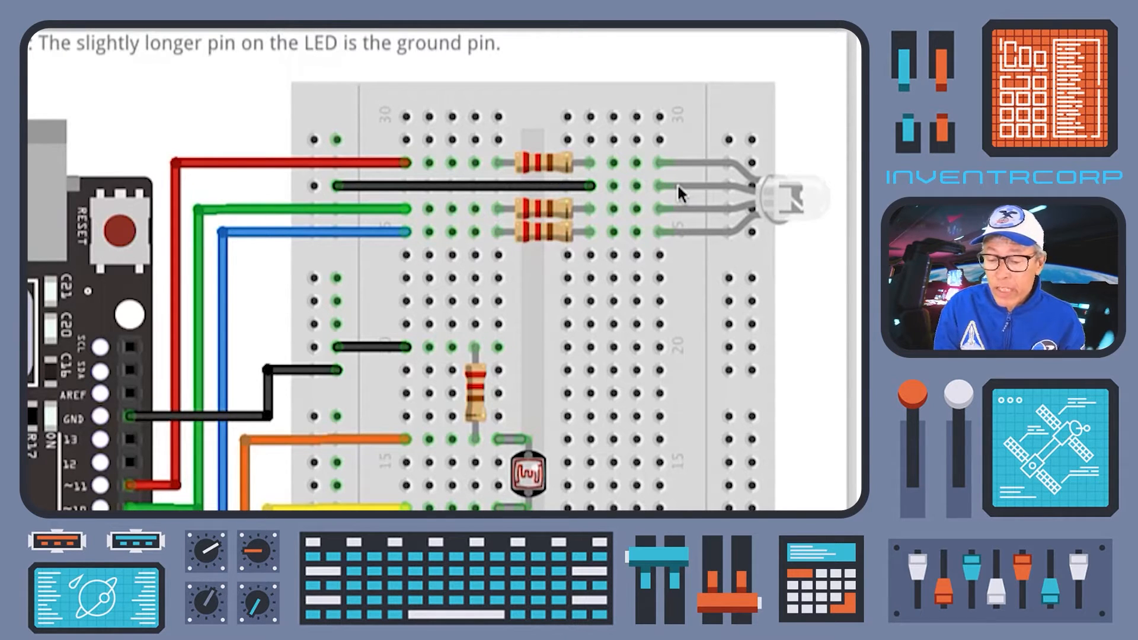
mouse_move(694, 192)
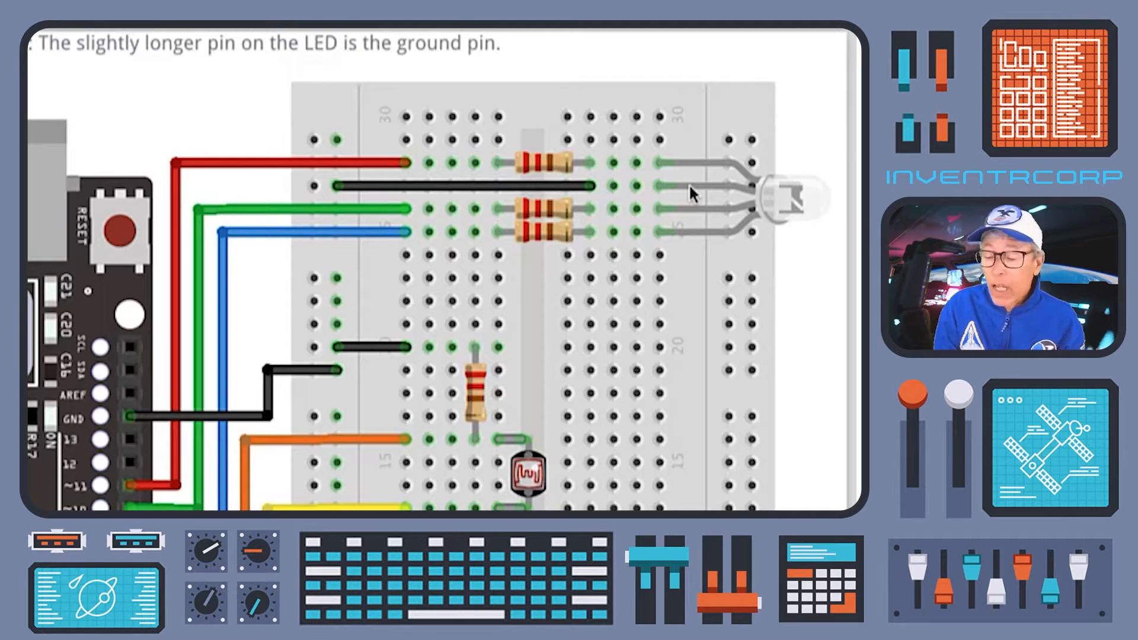
mouse_move(319, 276)
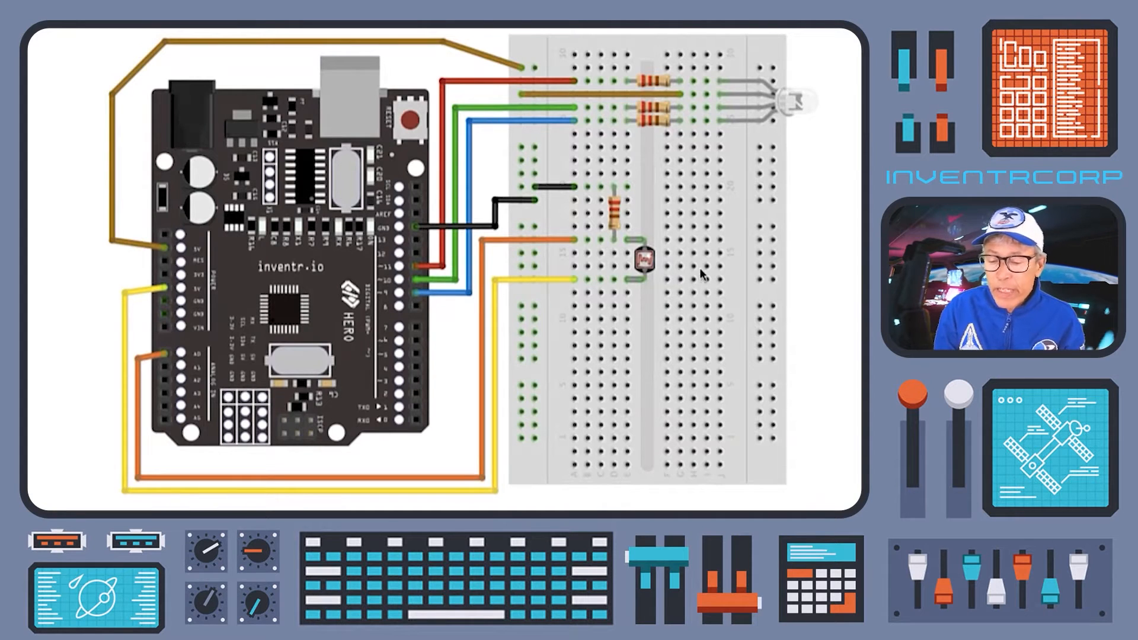
mouse_move(742, 100)
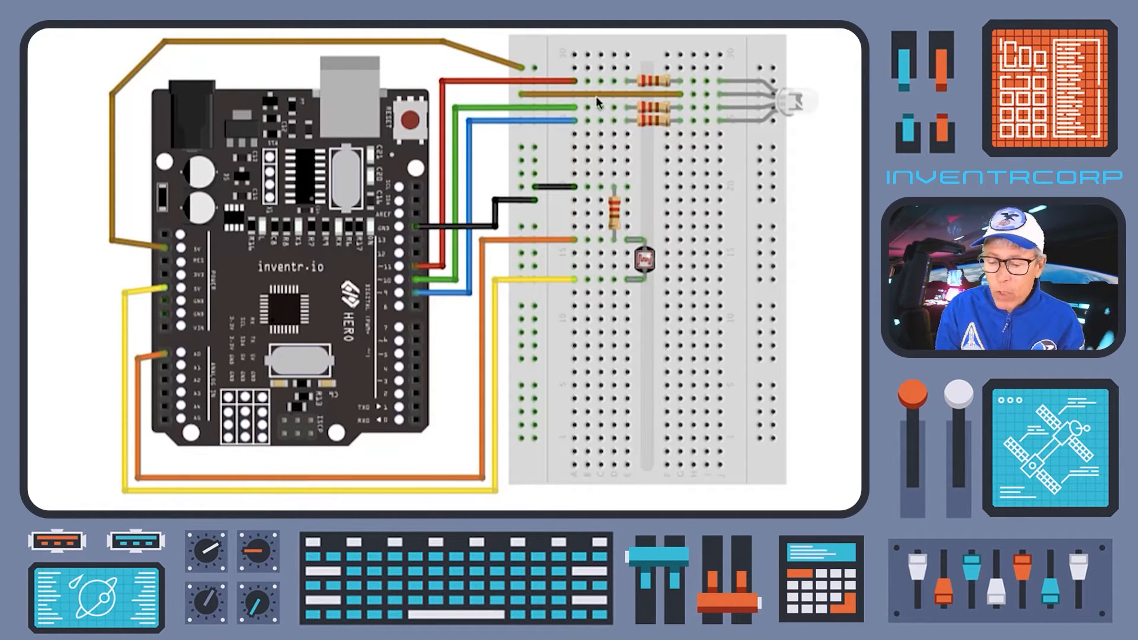
mouse_move(530, 102)
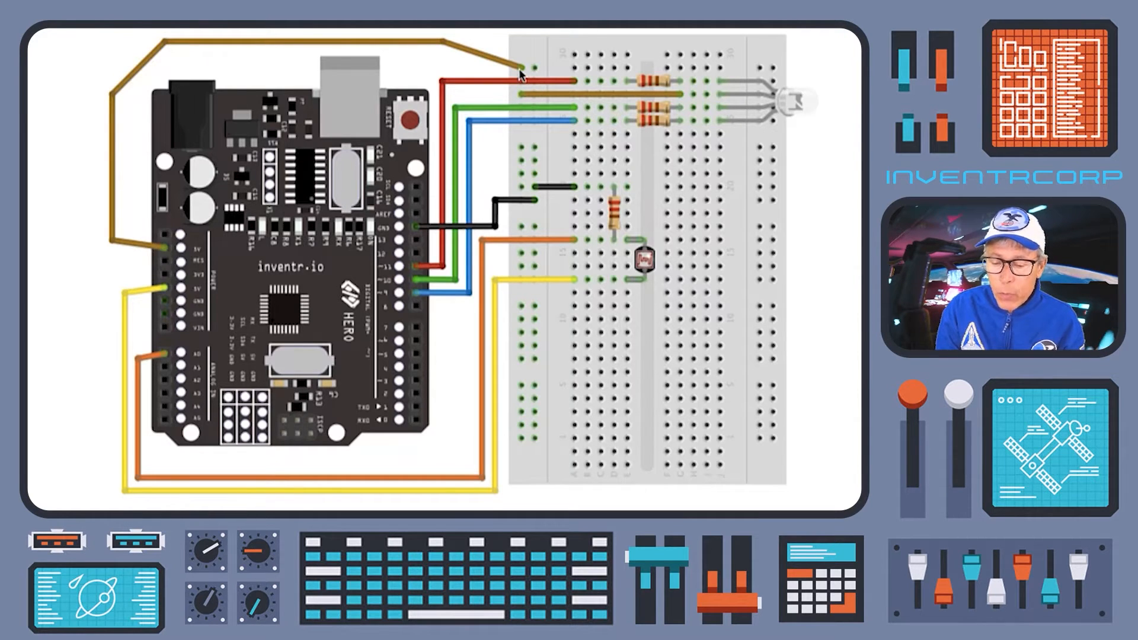
mouse_move(347, 34)
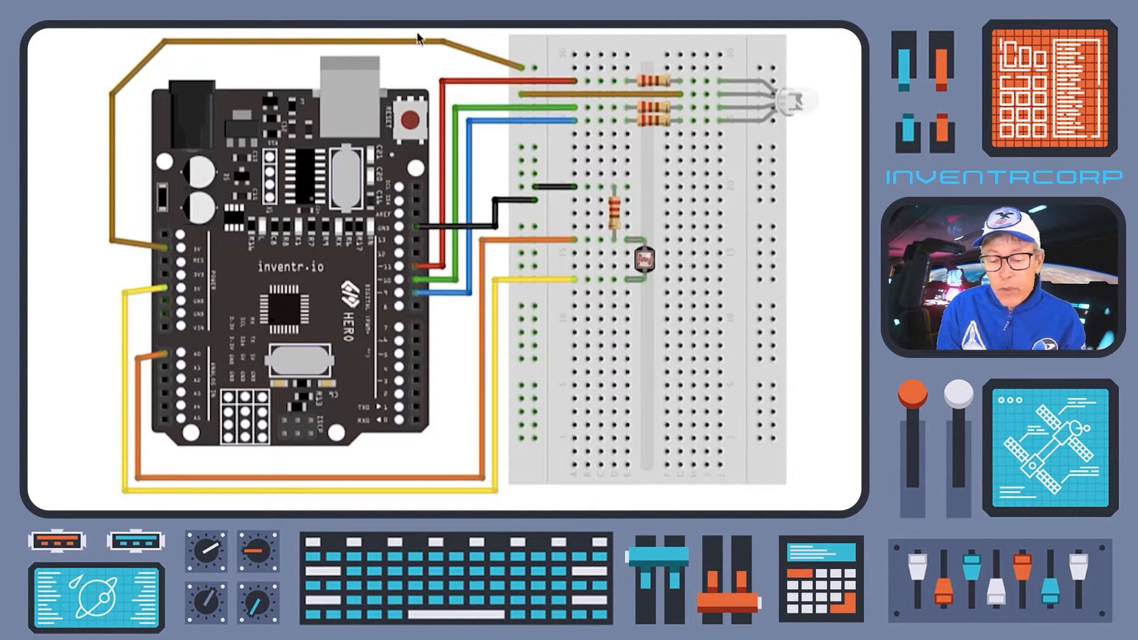
mouse_move(659, 95)
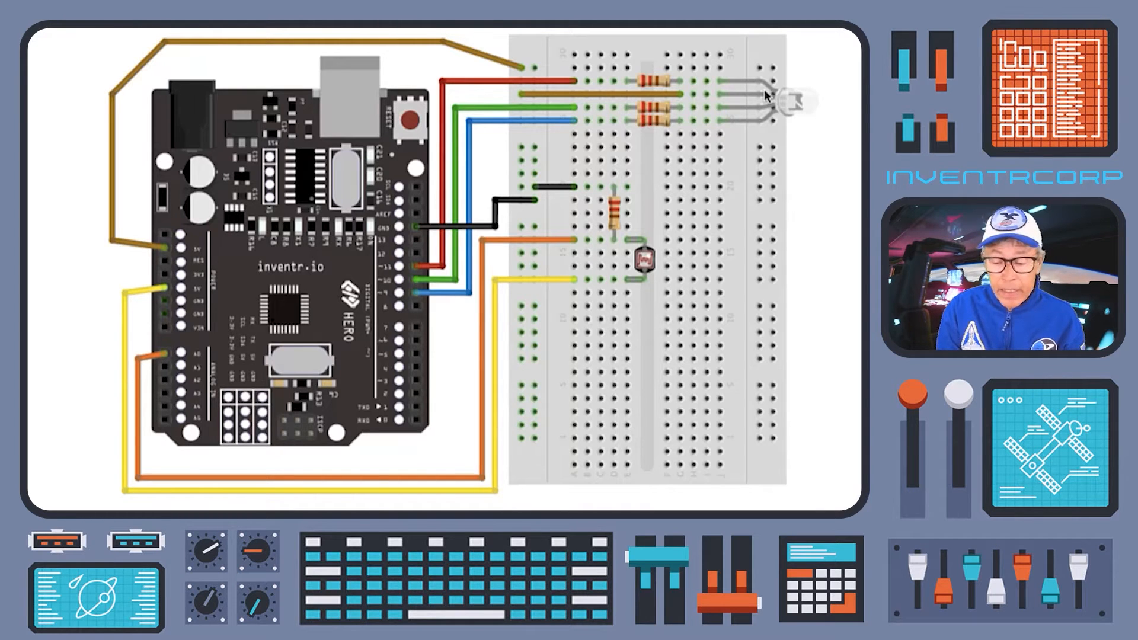
mouse_move(697, 83)
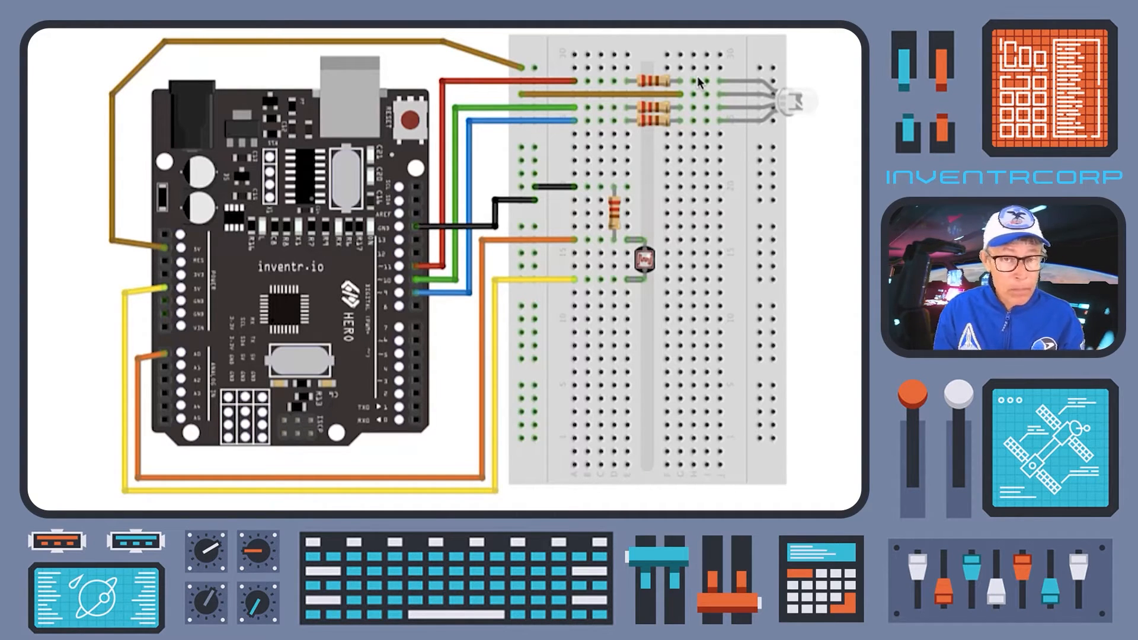
mouse_move(440, 306)
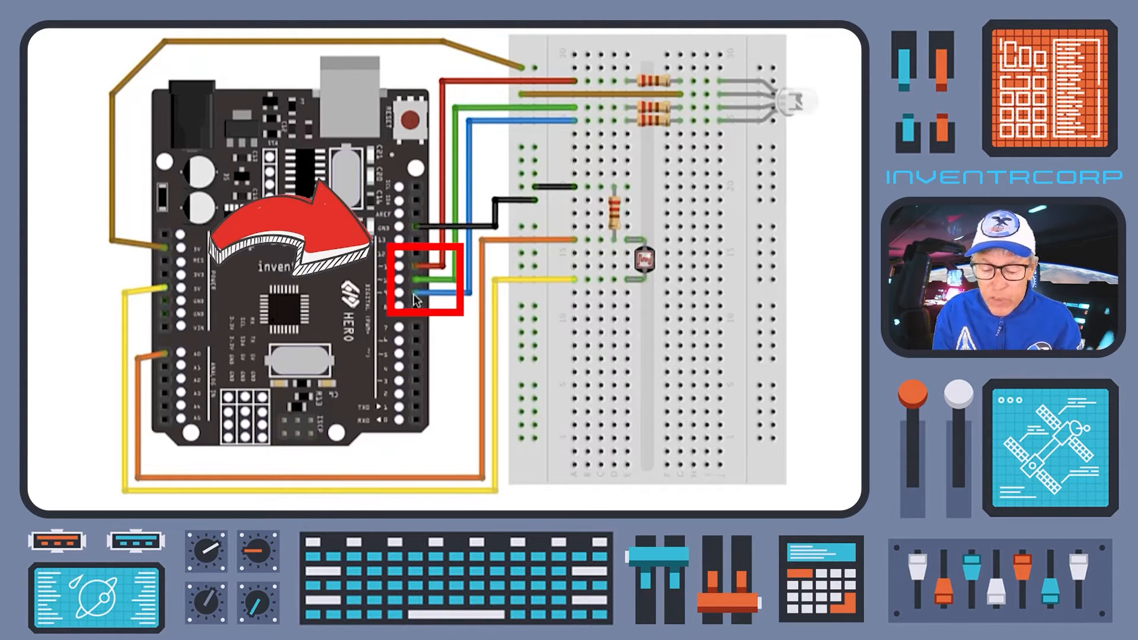
mouse_move(416, 272)
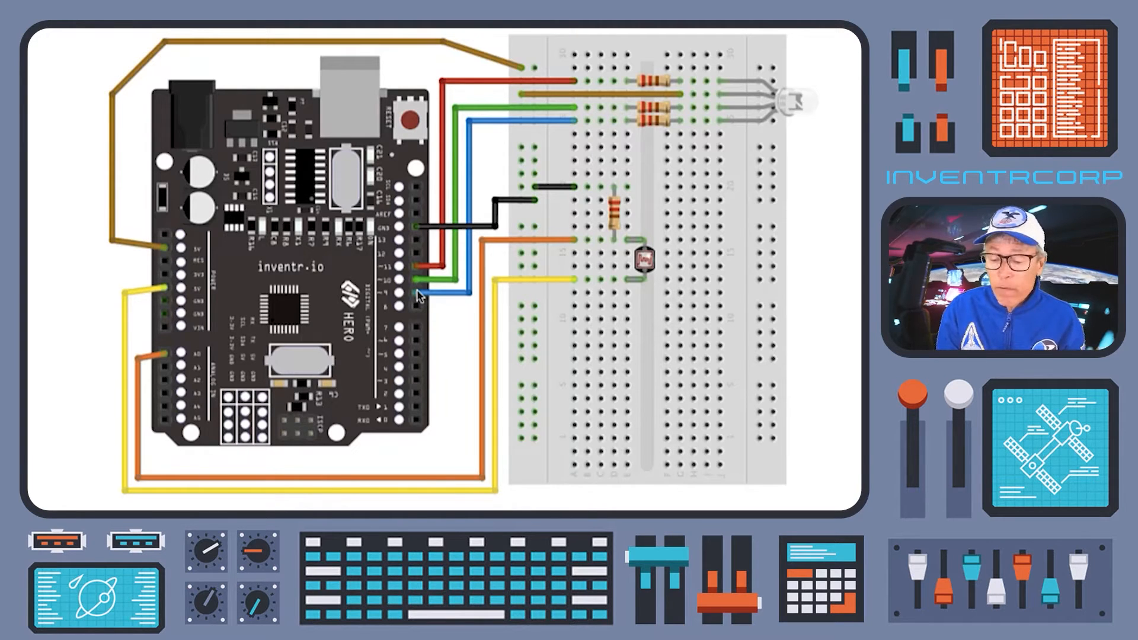
mouse_move(509, 106)
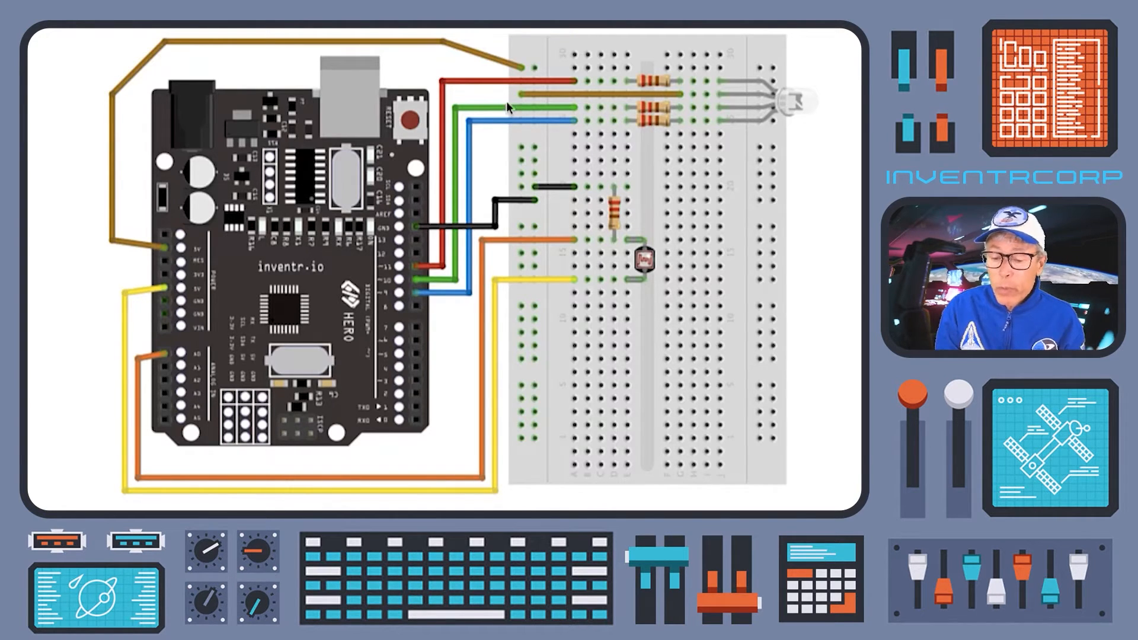
mouse_move(688, 90)
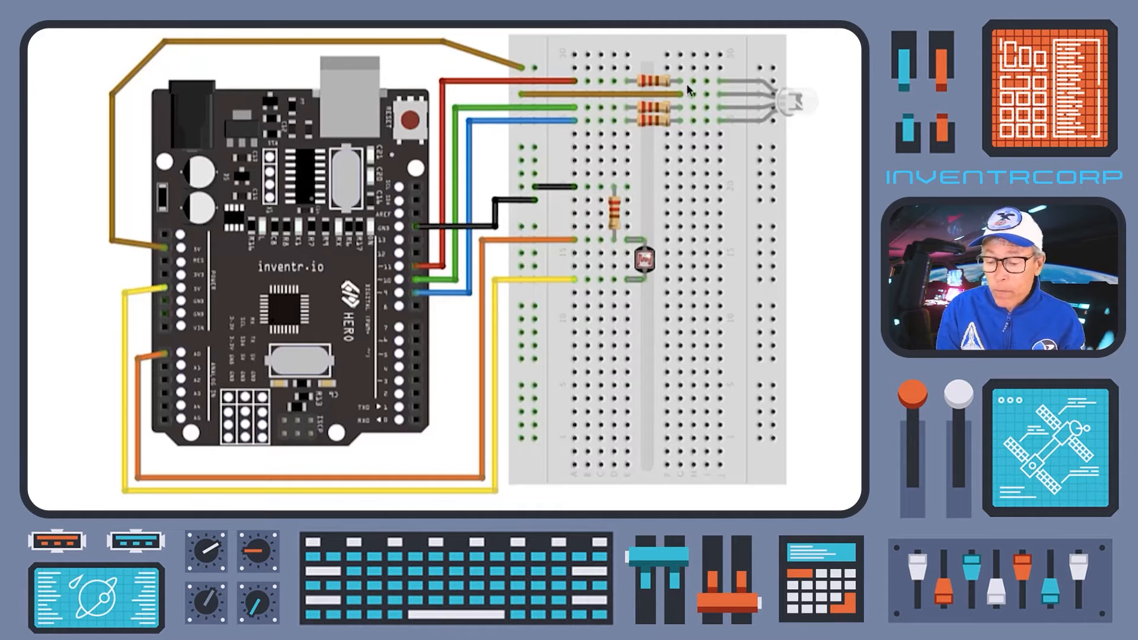
mouse_move(613, 83)
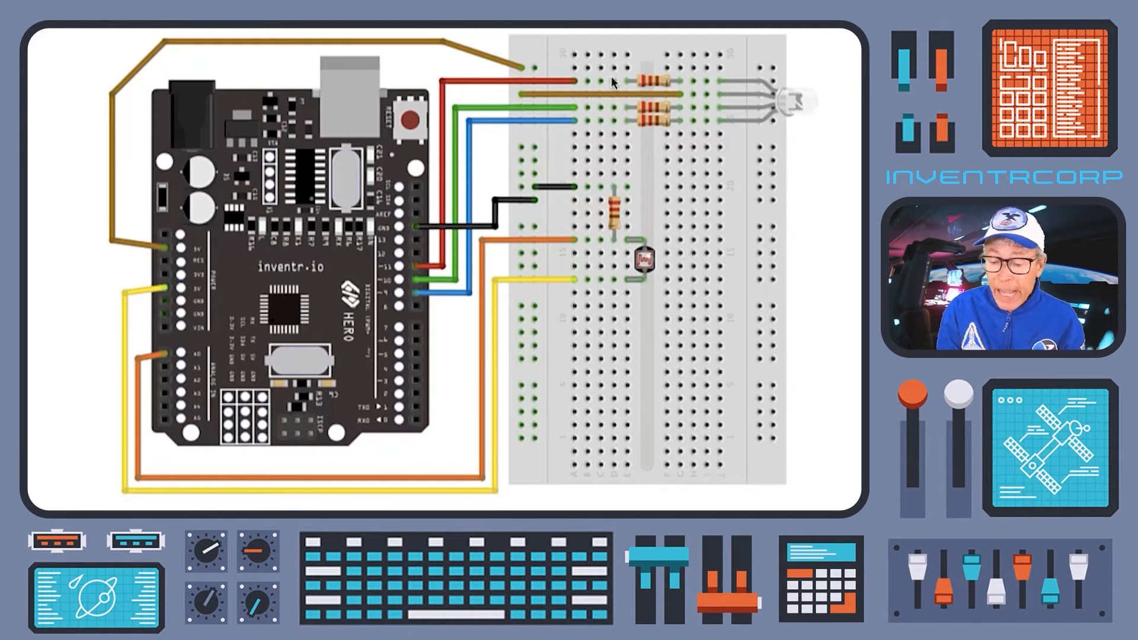
mouse_move(450, 241)
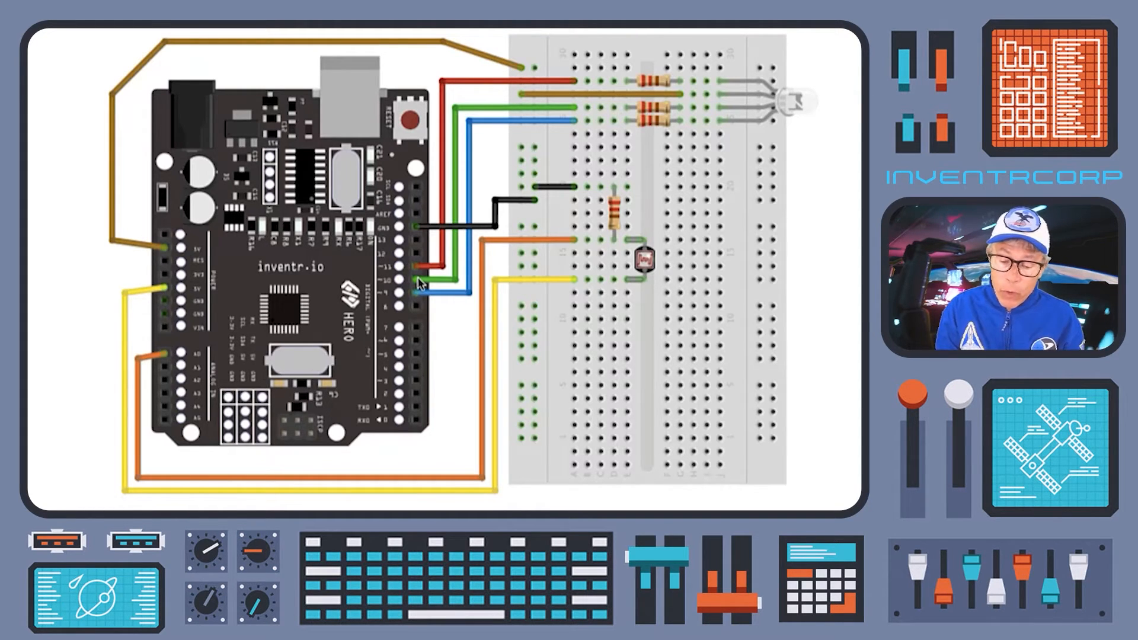
mouse_move(417, 284)
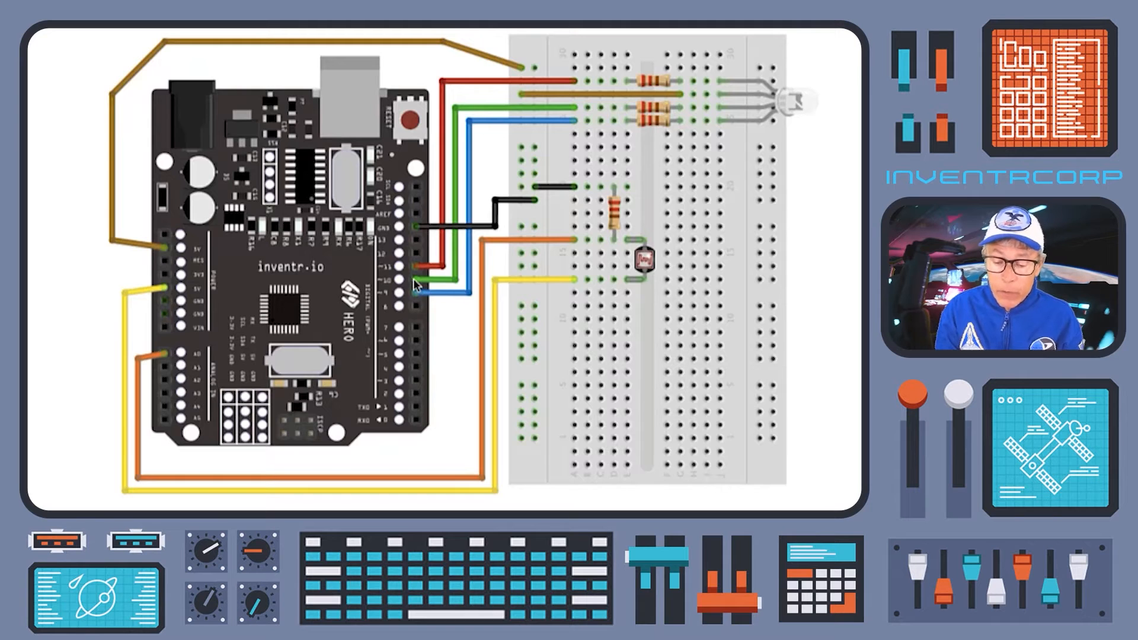
mouse_move(421, 298)
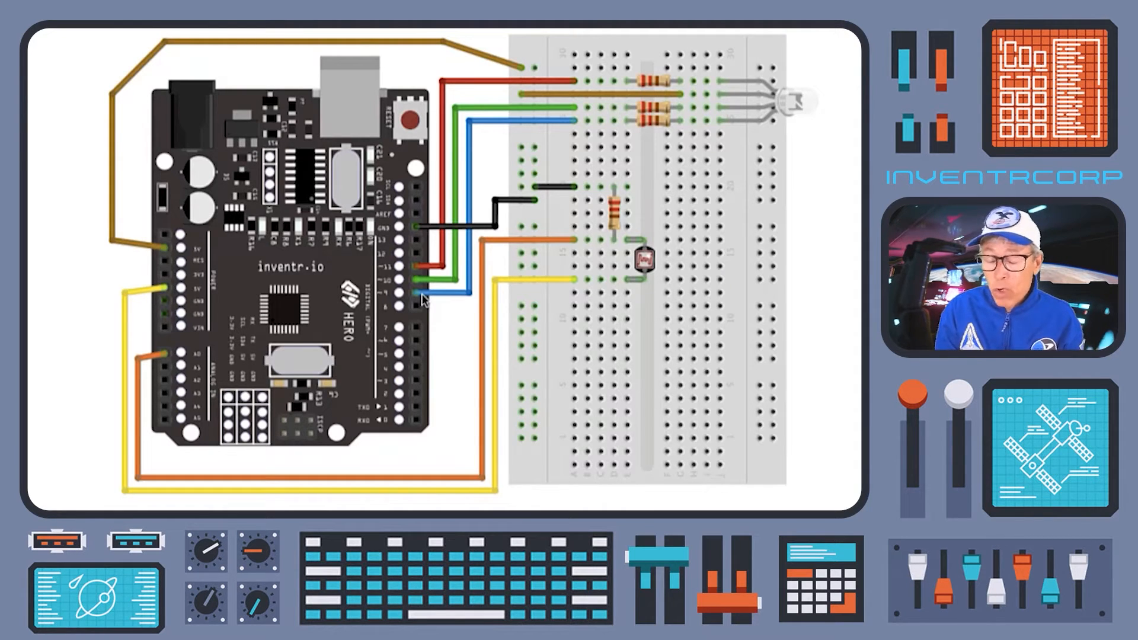
mouse_move(421, 283)
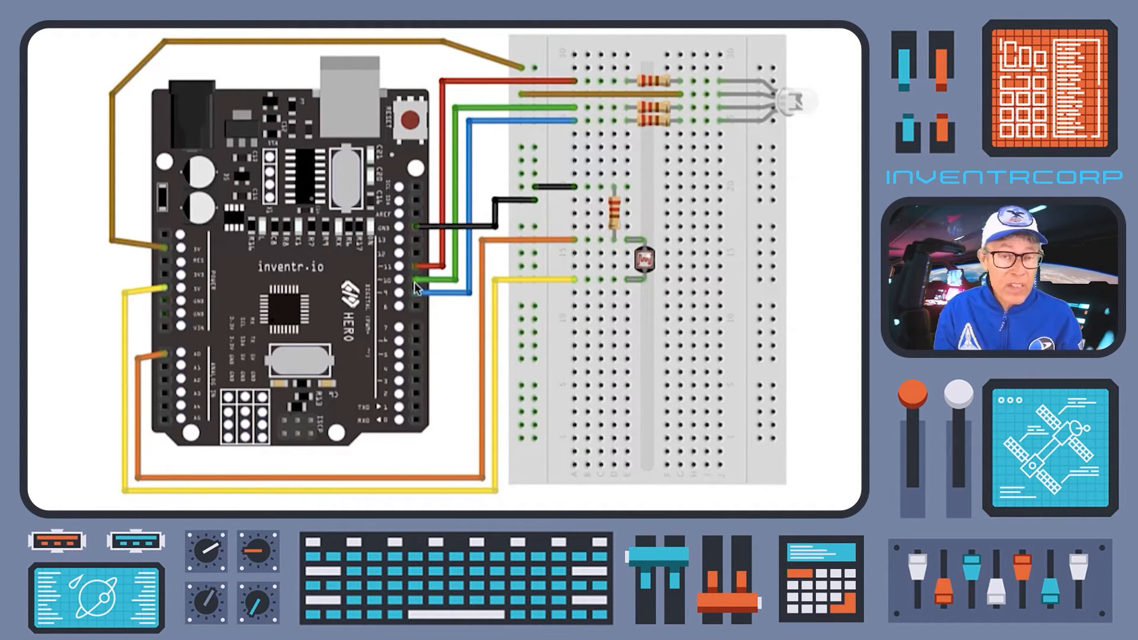
mouse_move(769, 94)
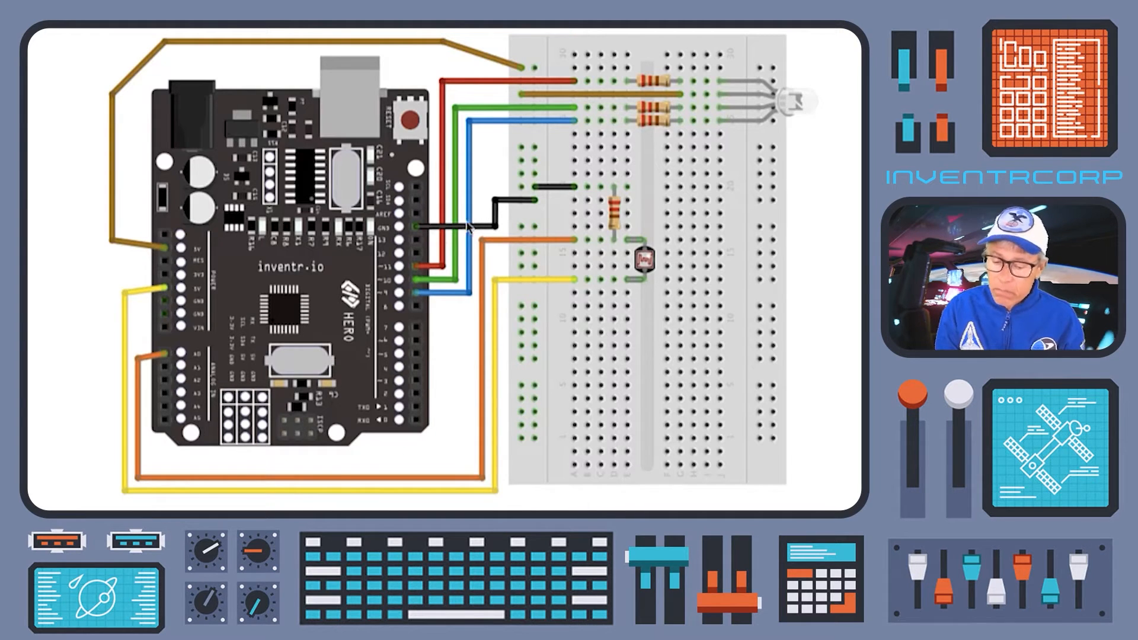
mouse_move(410, 274)
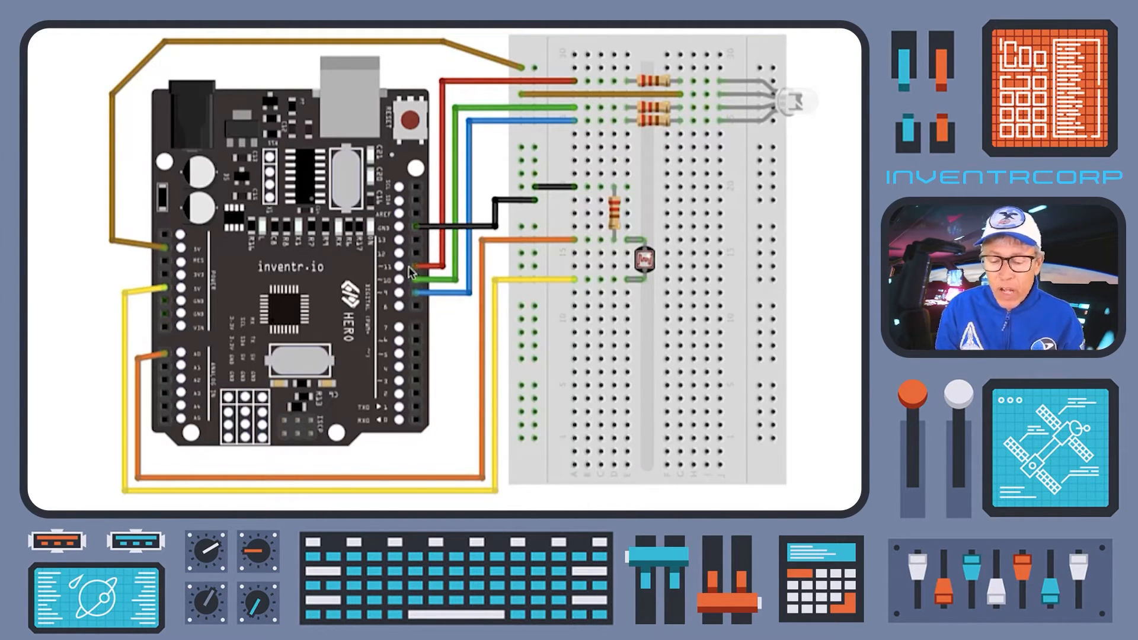
mouse_move(520, 124)
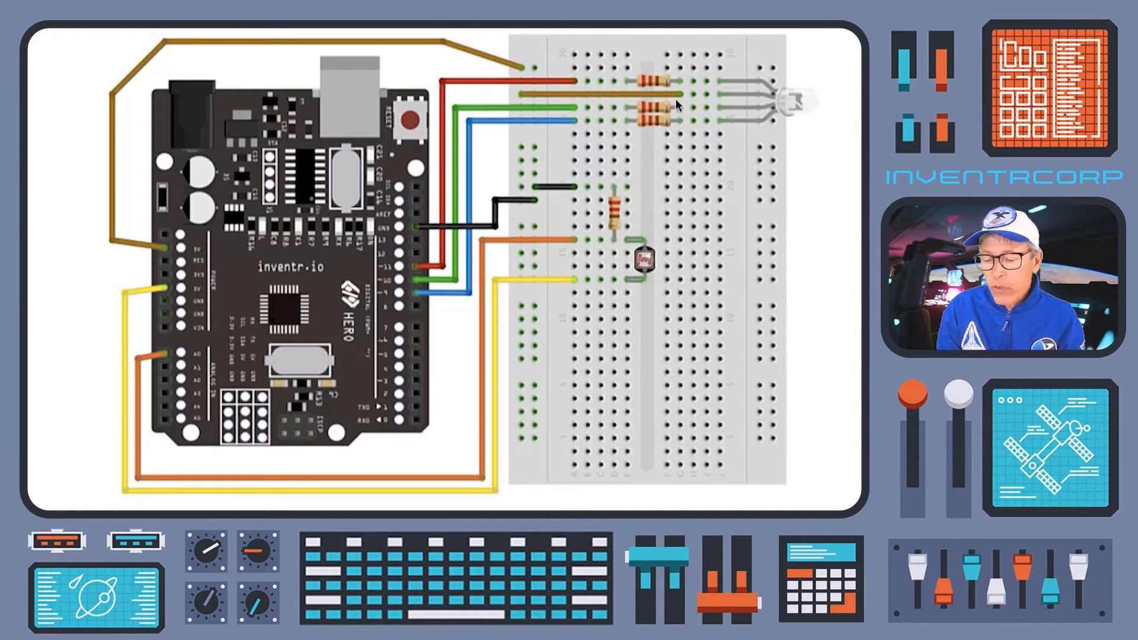
mouse_move(764, 104)
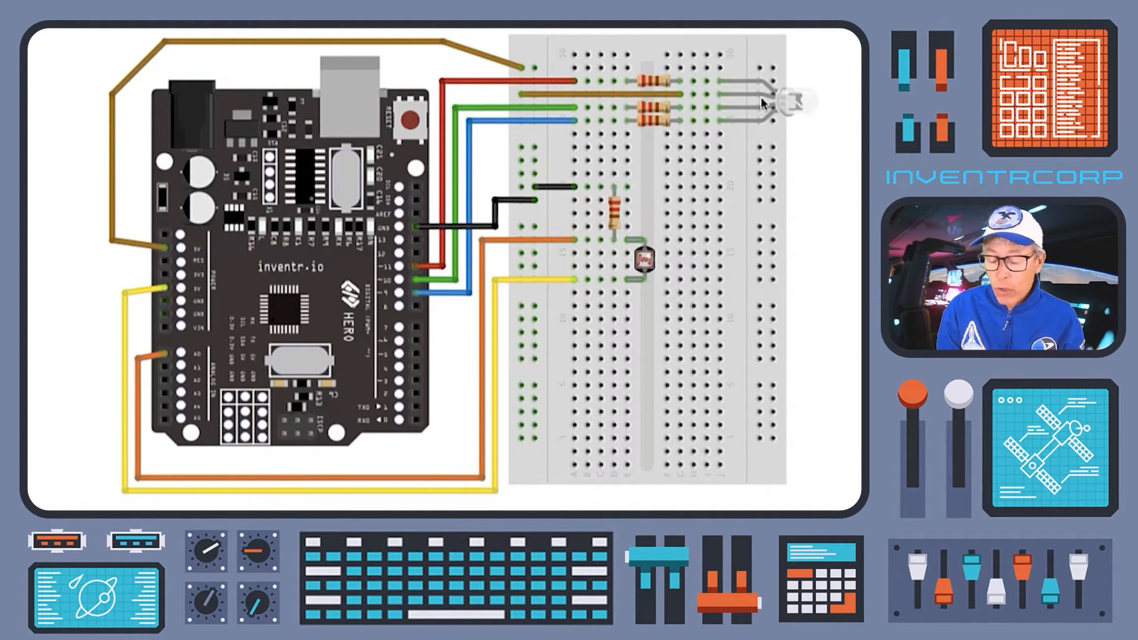
mouse_move(415, 308)
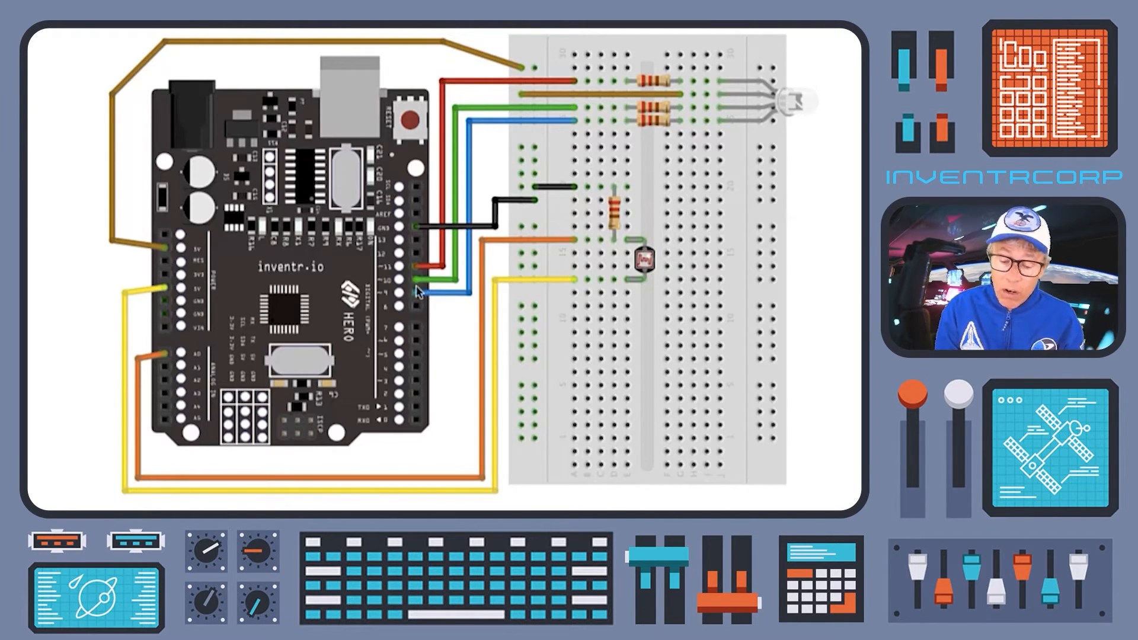
mouse_move(566, 108)
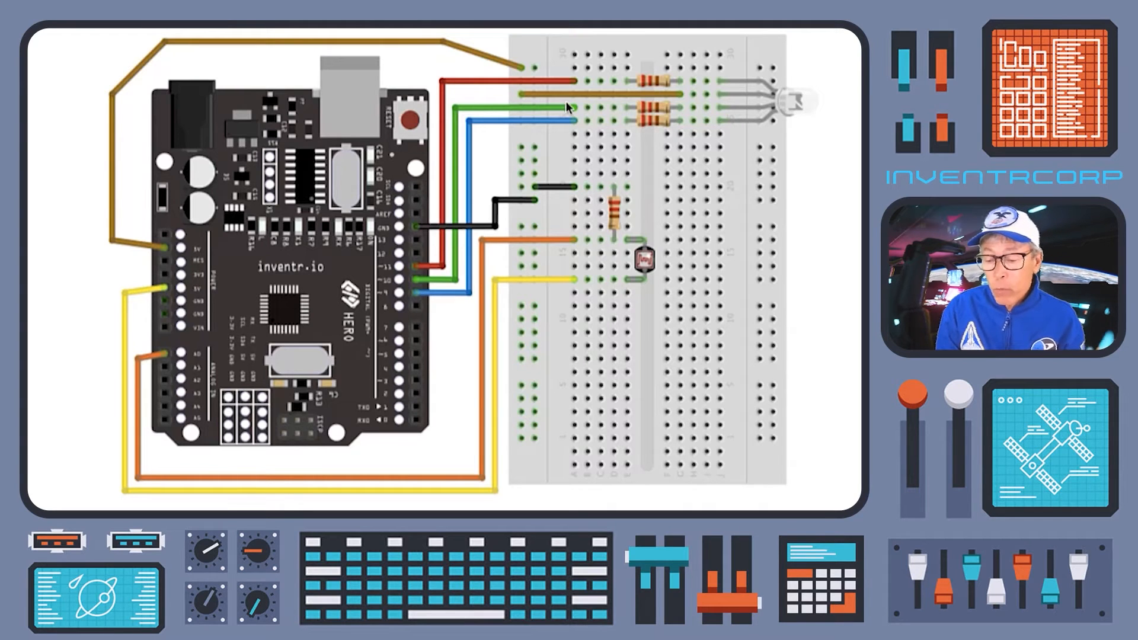
mouse_move(410, 277)
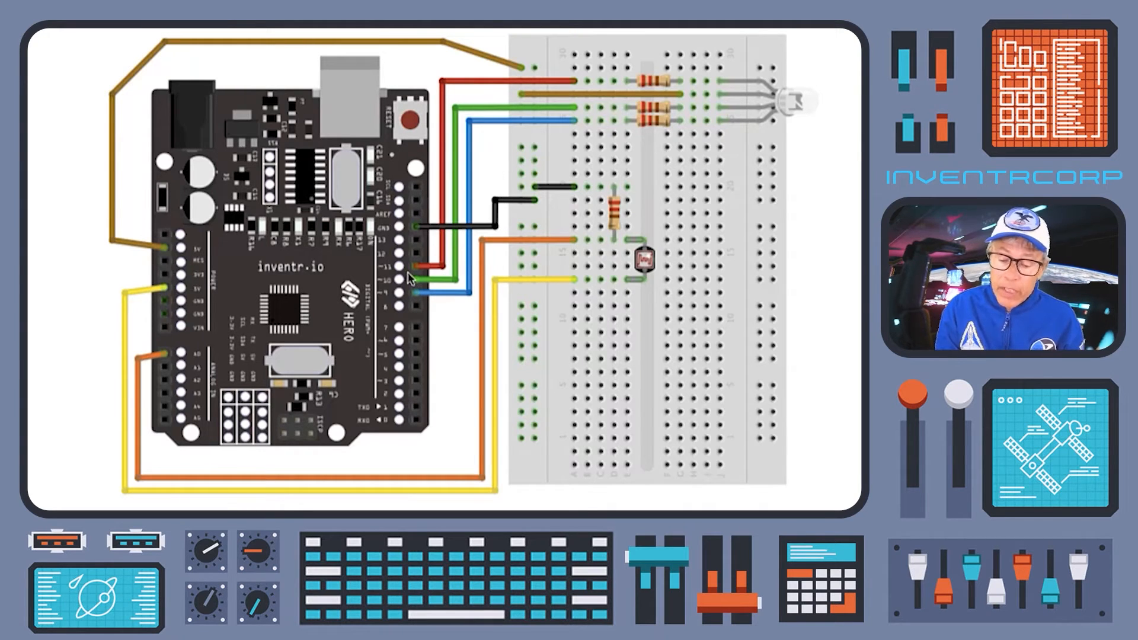
mouse_move(784, 127)
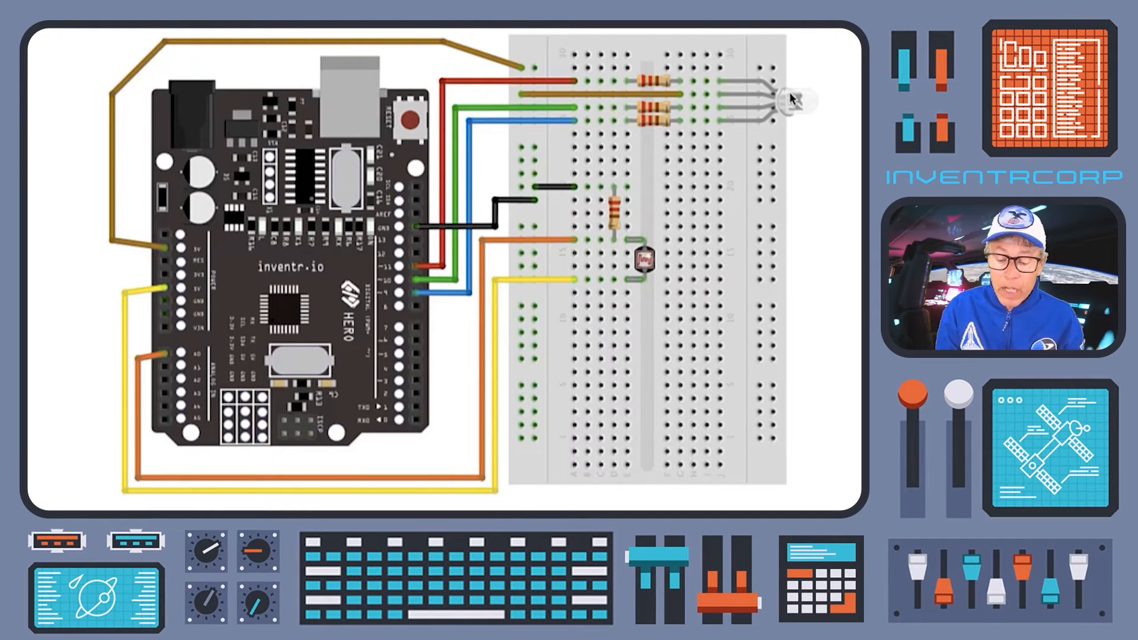
mouse_move(459, 191)
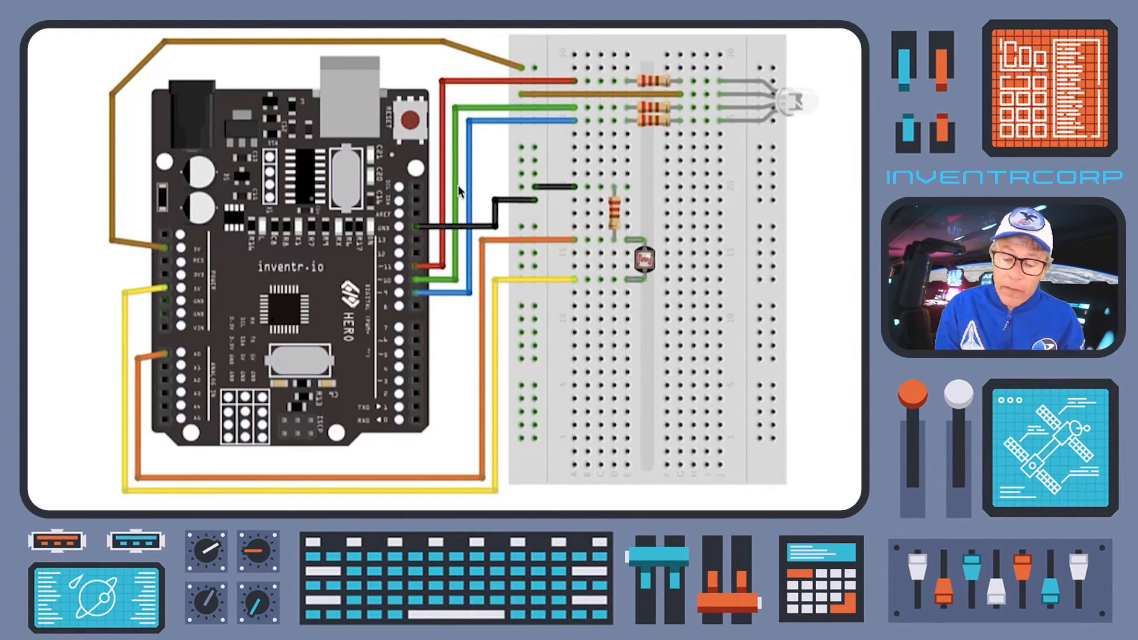
mouse_move(96, 72)
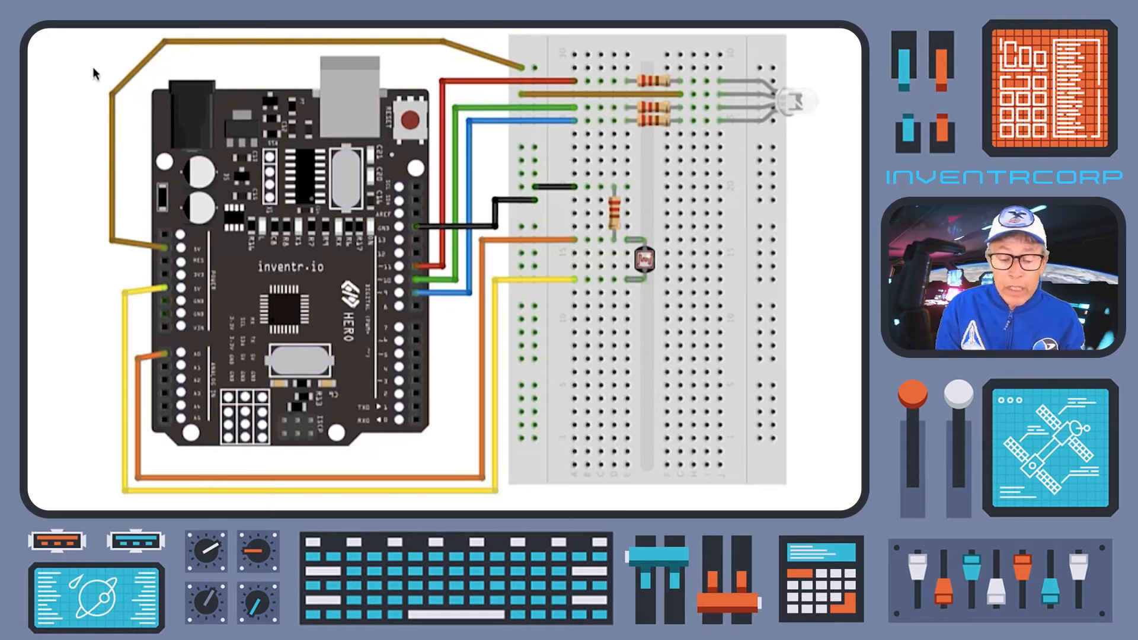
mouse_move(169, 264)
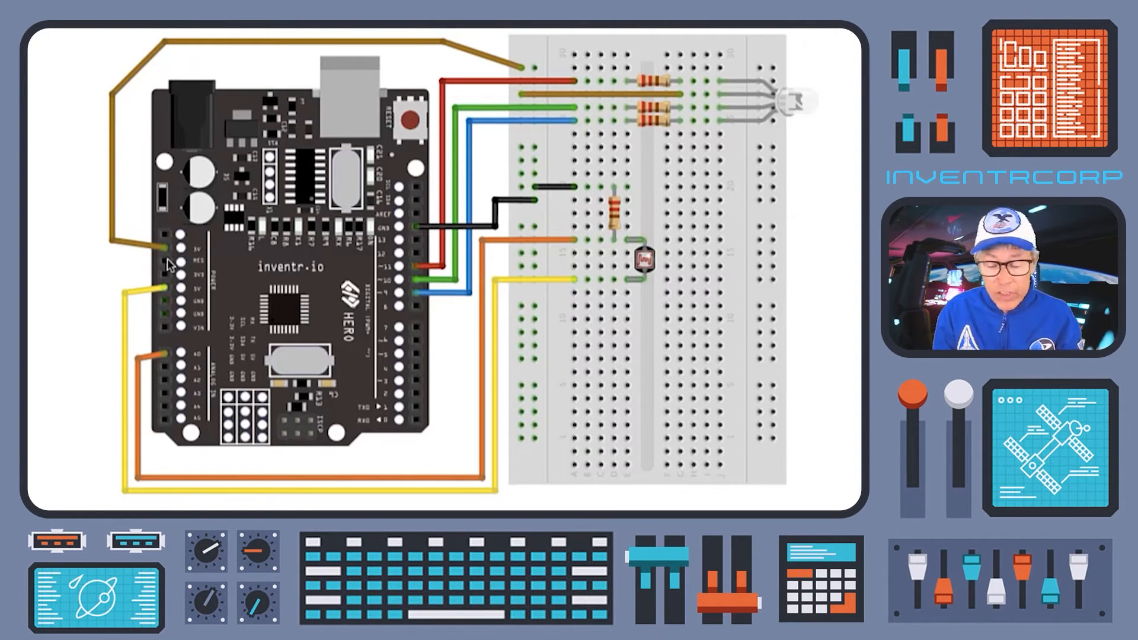
mouse_move(428, 294)
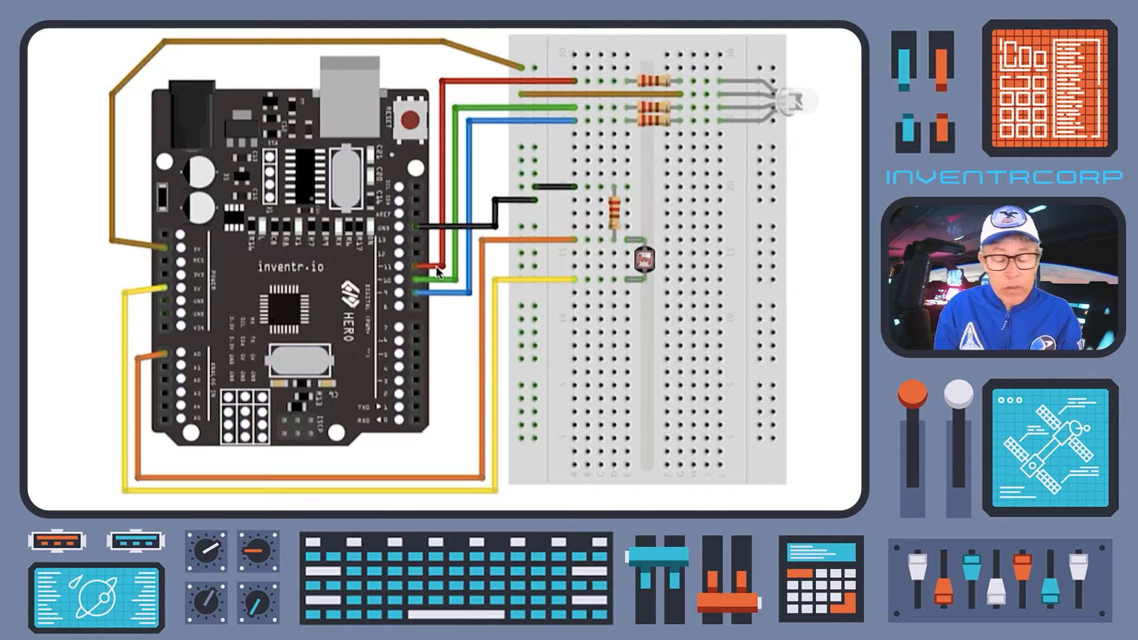
mouse_move(435, 277)
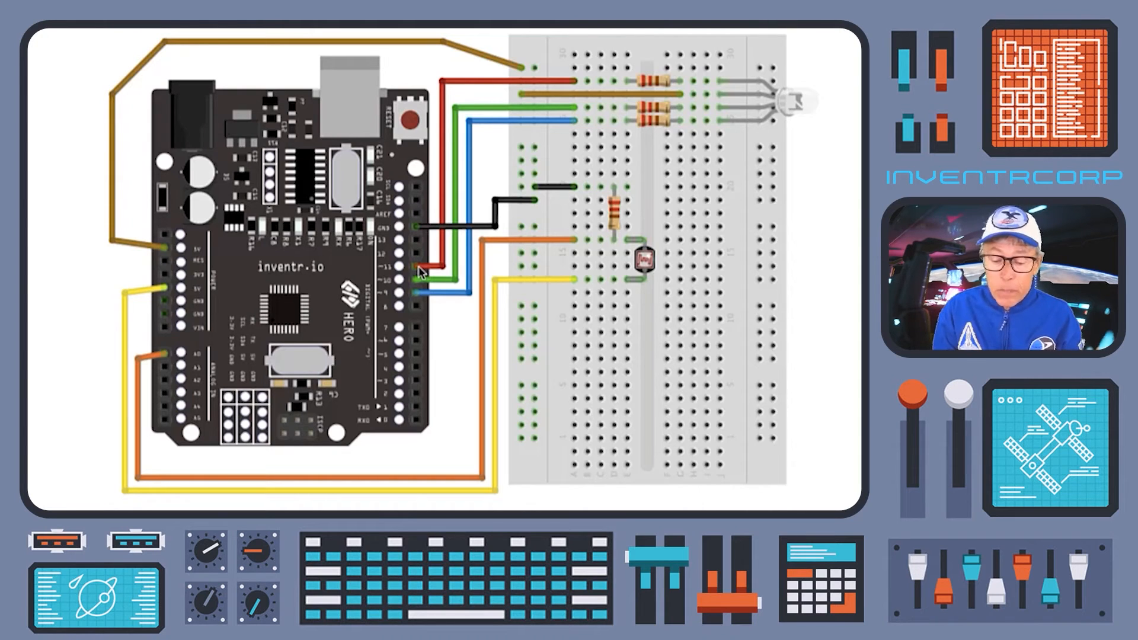
mouse_move(427, 273)
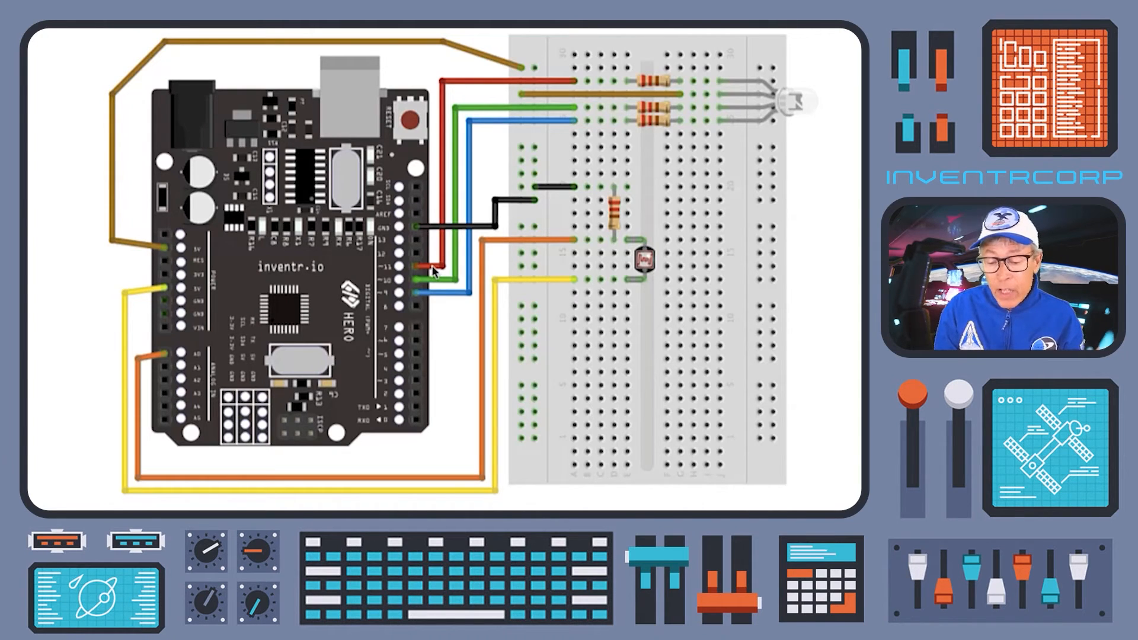
mouse_move(780, 96)
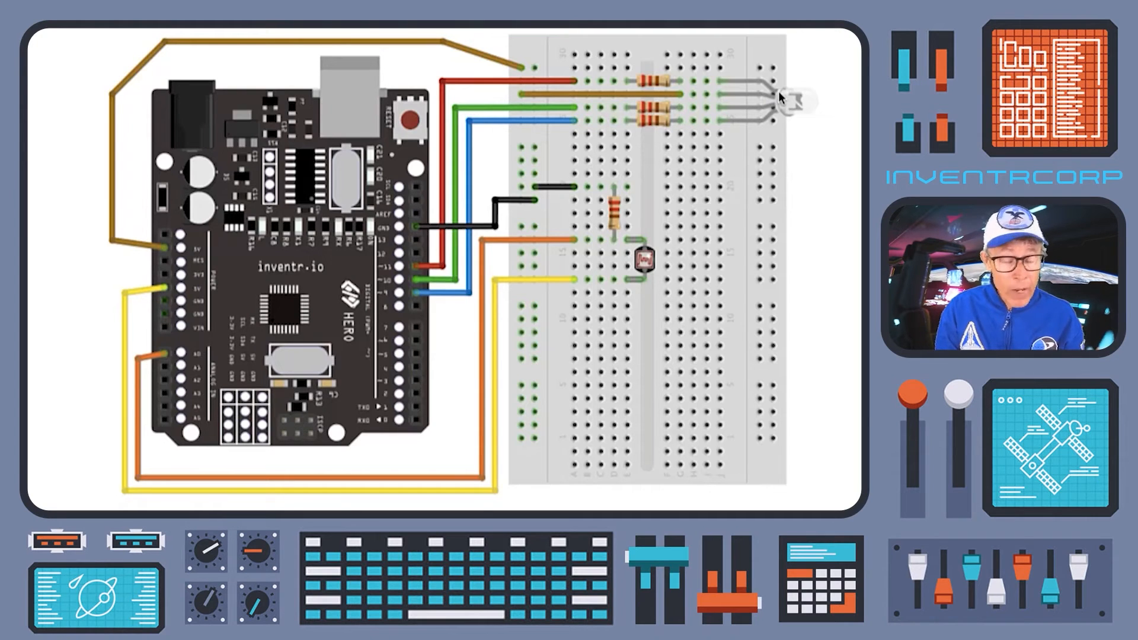
mouse_move(410, 273)
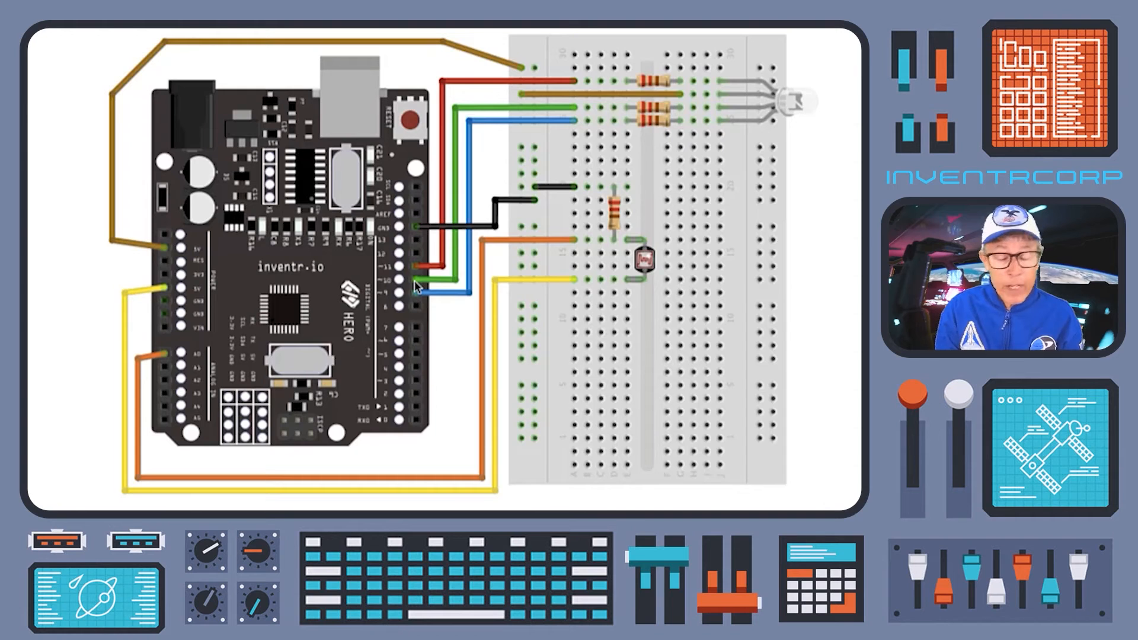
mouse_move(428, 301)
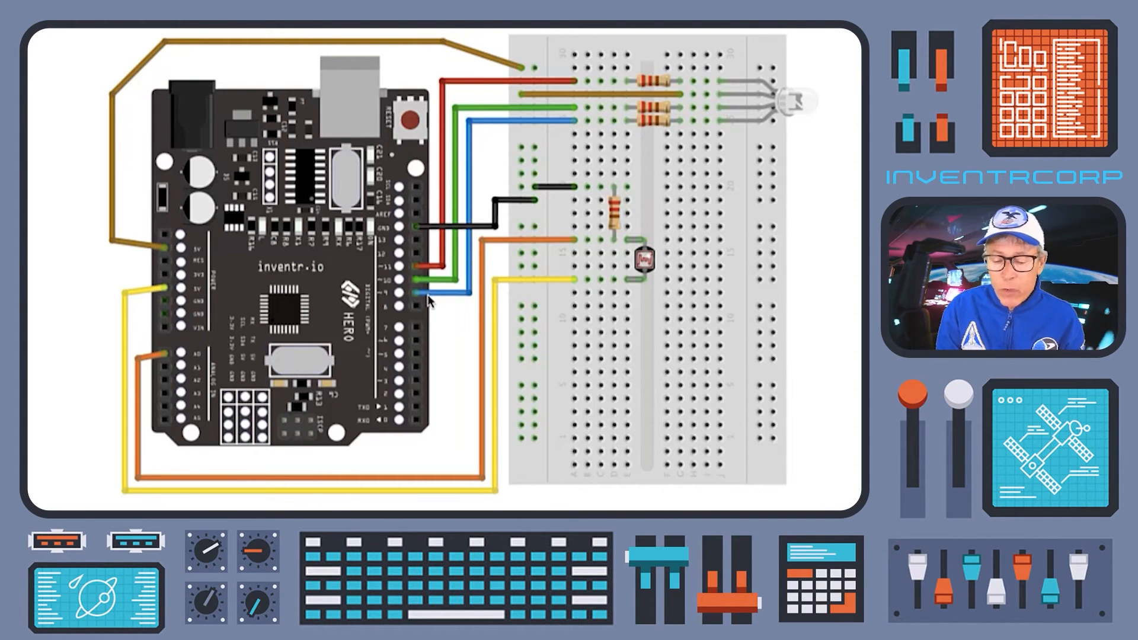
mouse_move(424, 273)
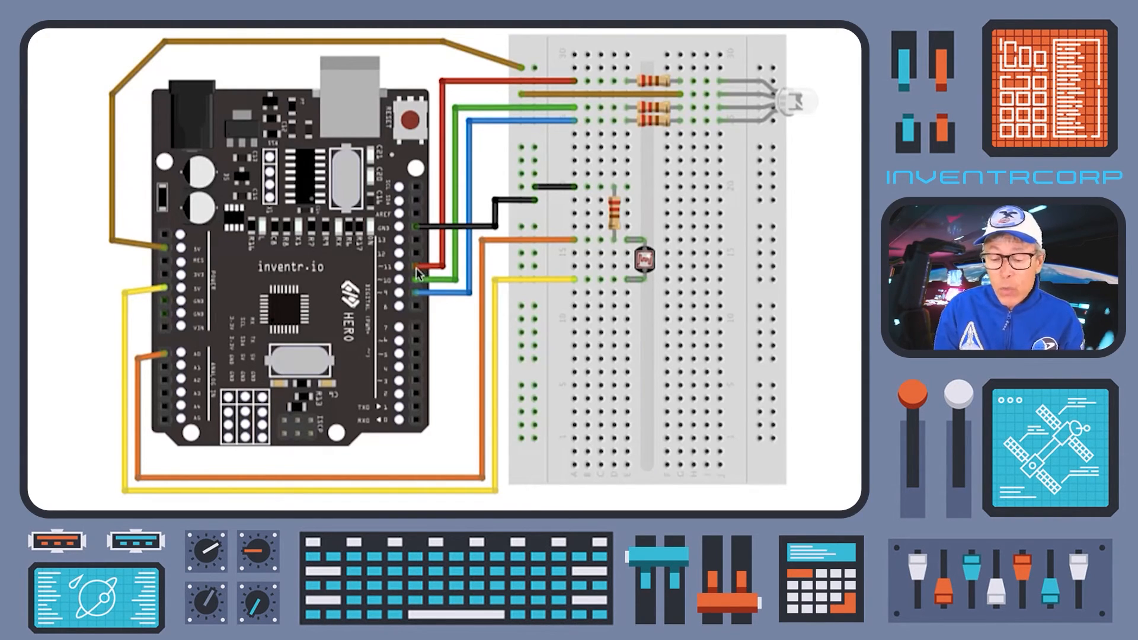
mouse_move(419, 286)
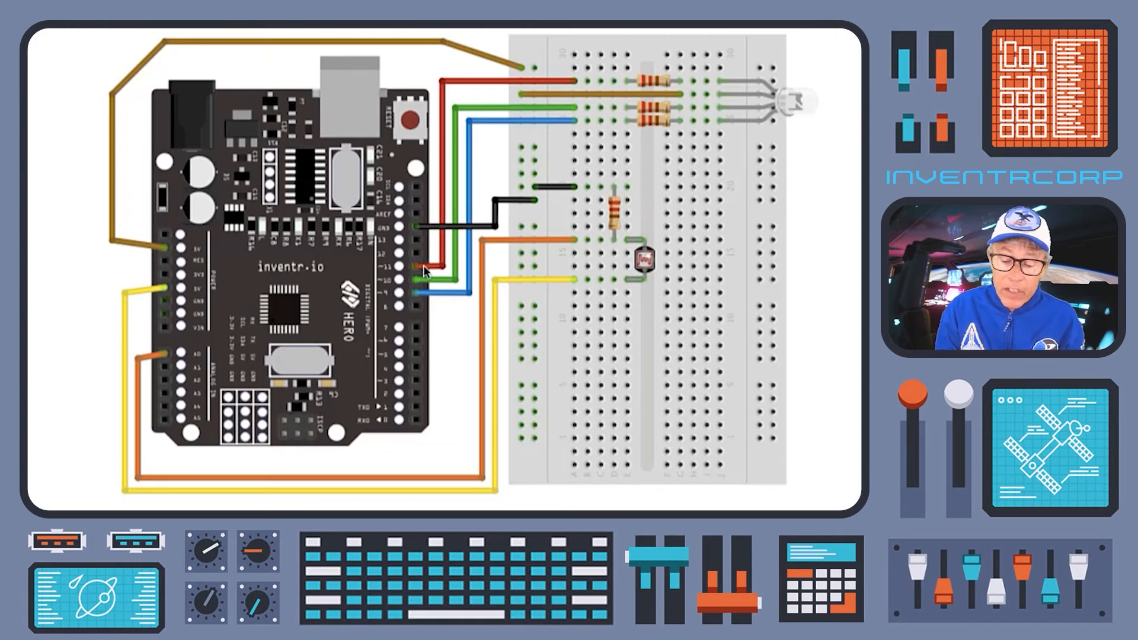
mouse_move(420, 263)
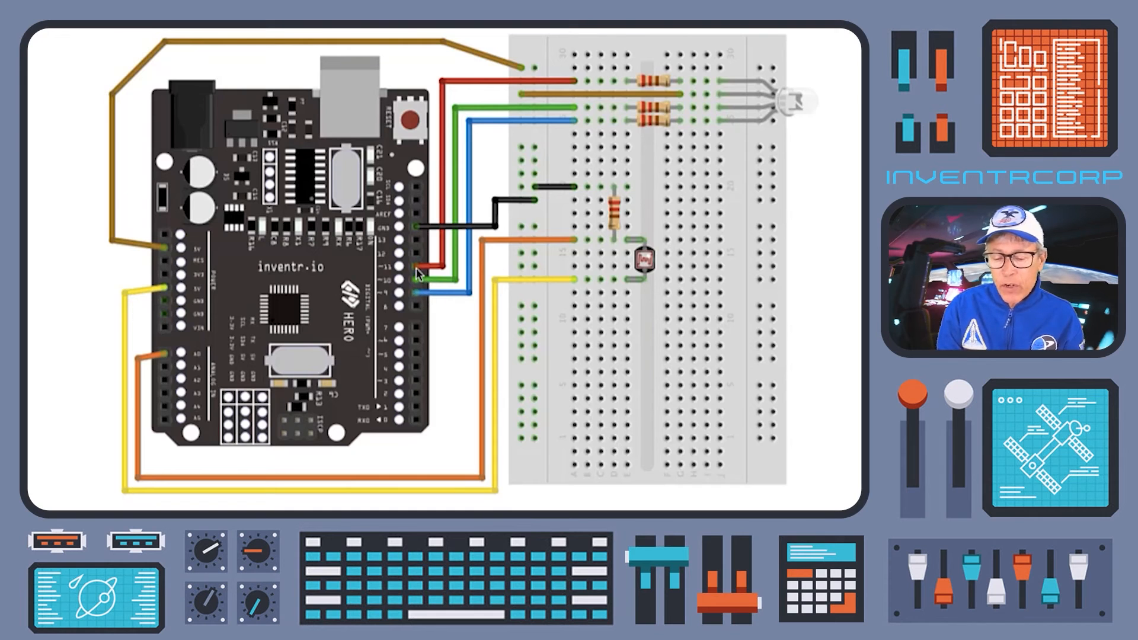
mouse_move(416, 274)
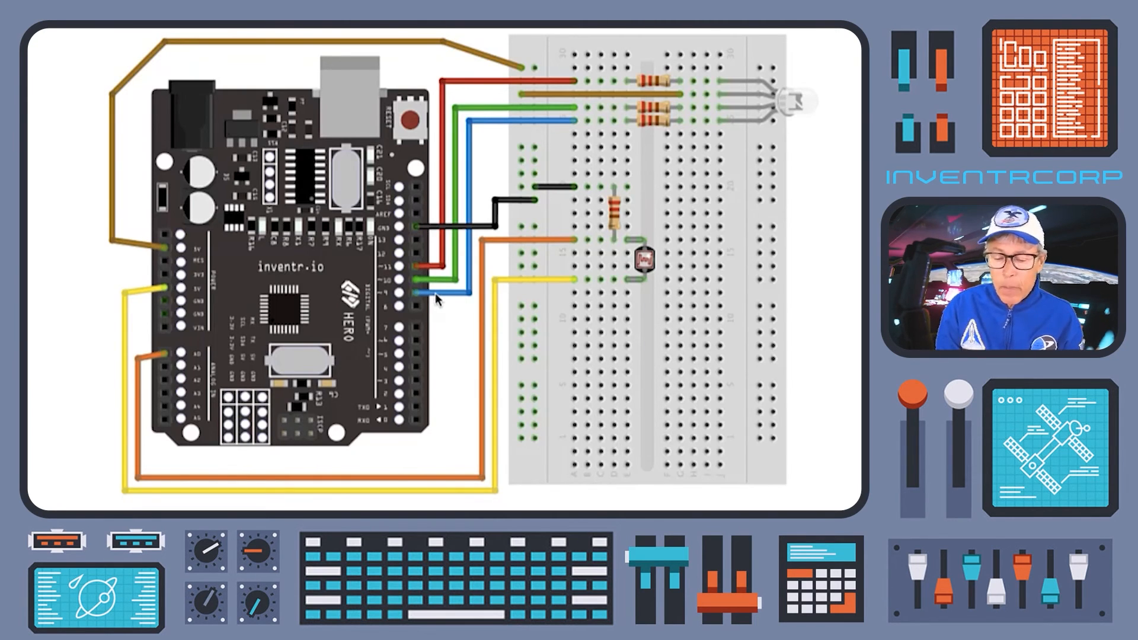
mouse_move(448, 292)
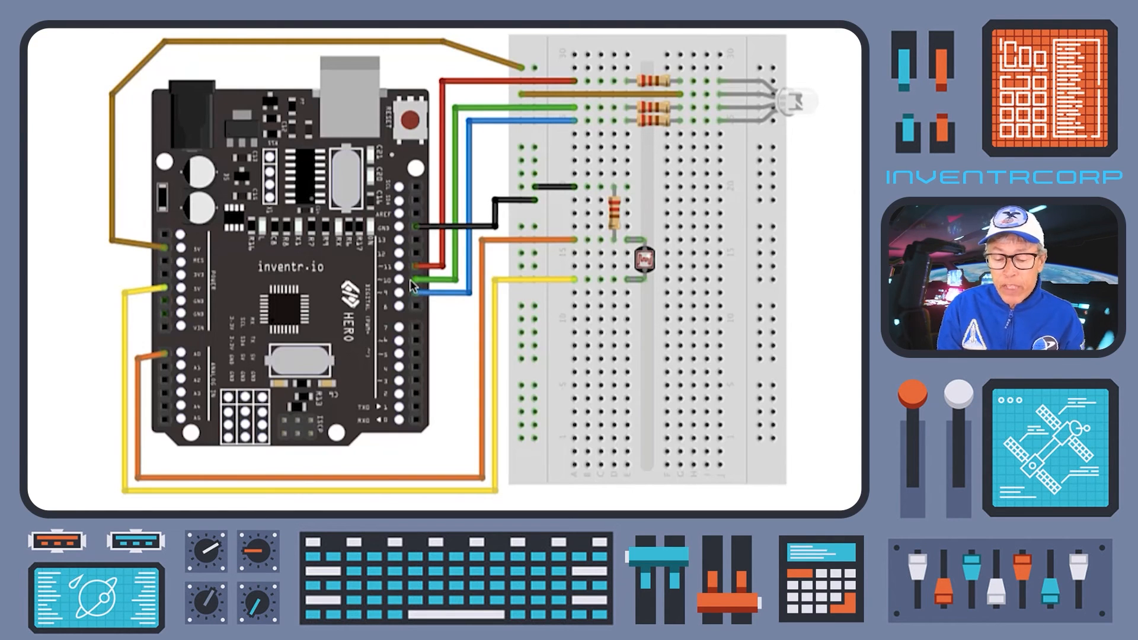
mouse_move(464, 284)
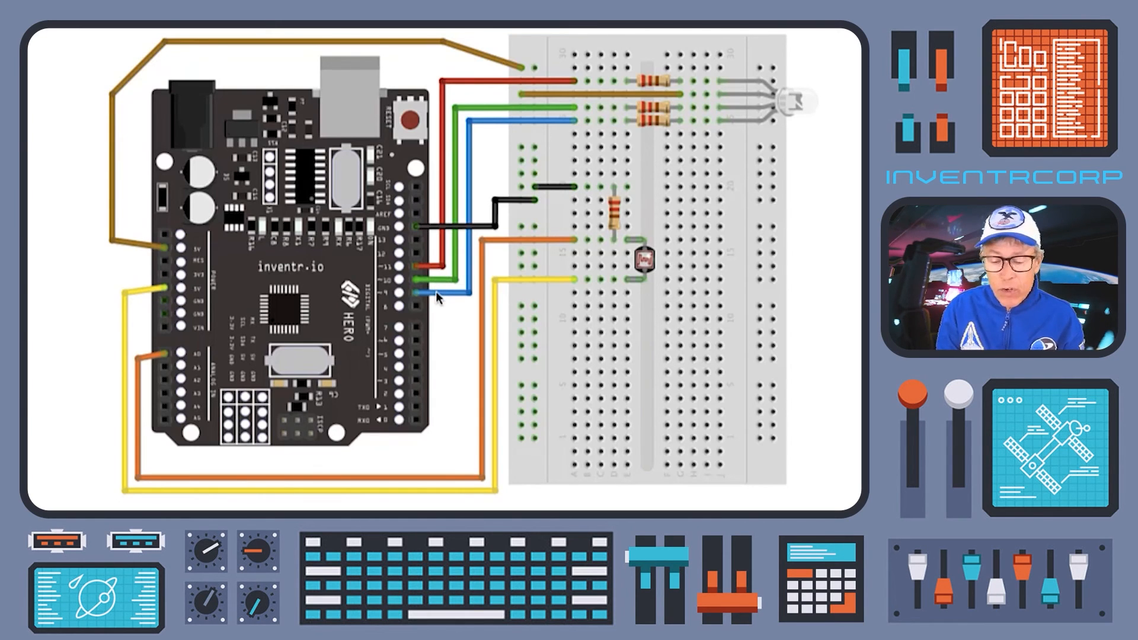
mouse_move(427, 269)
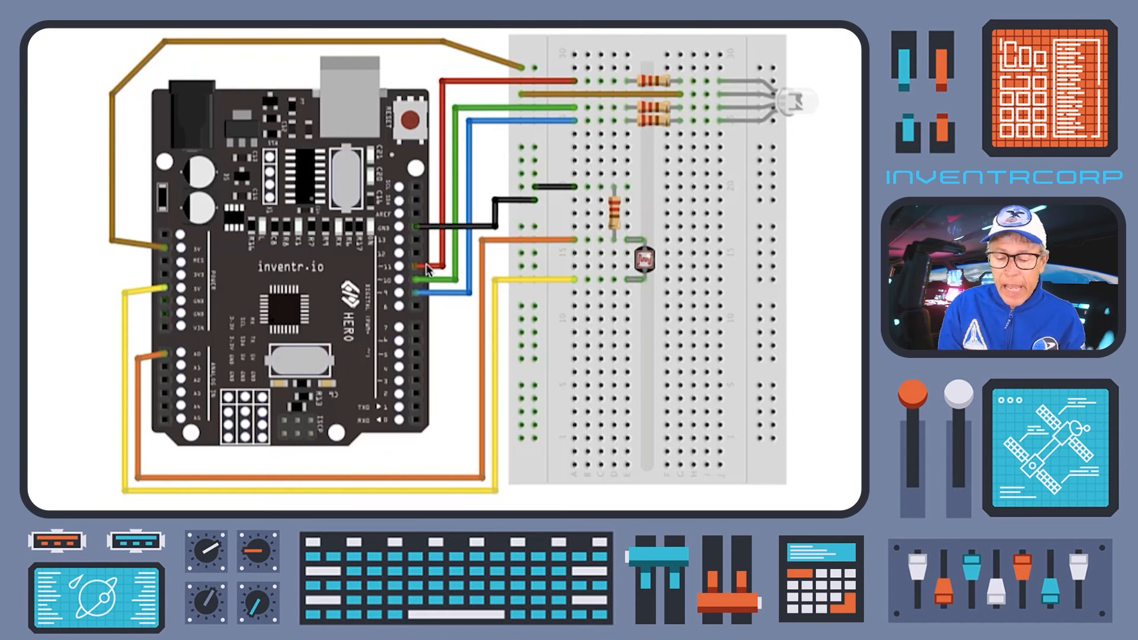
mouse_move(426, 300)
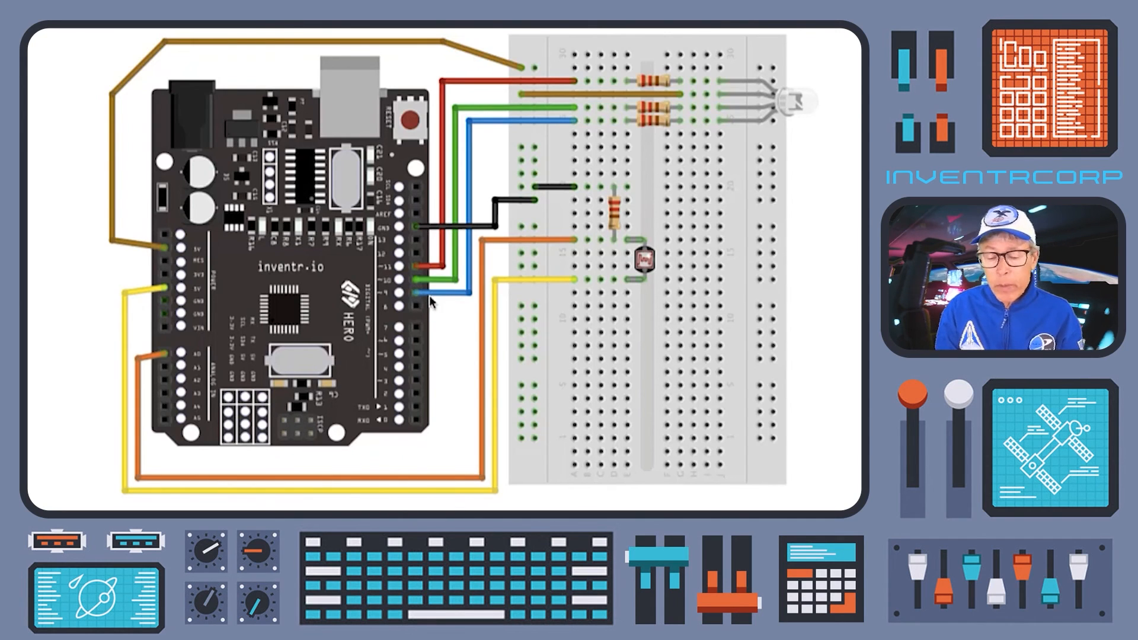
mouse_move(798, 66)
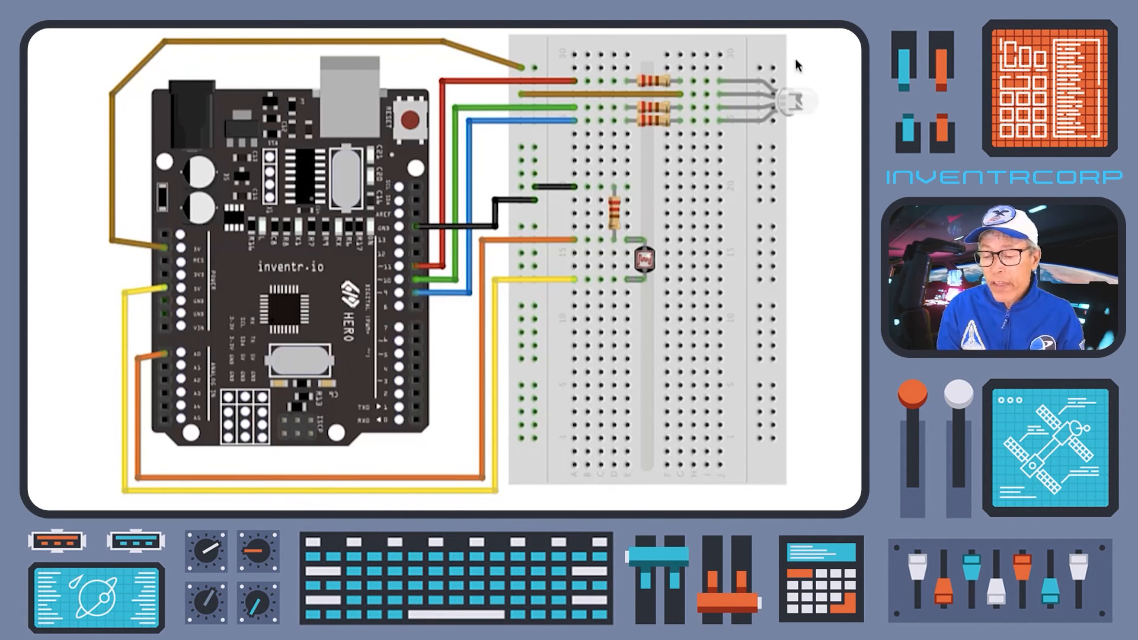
mouse_move(771, 110)
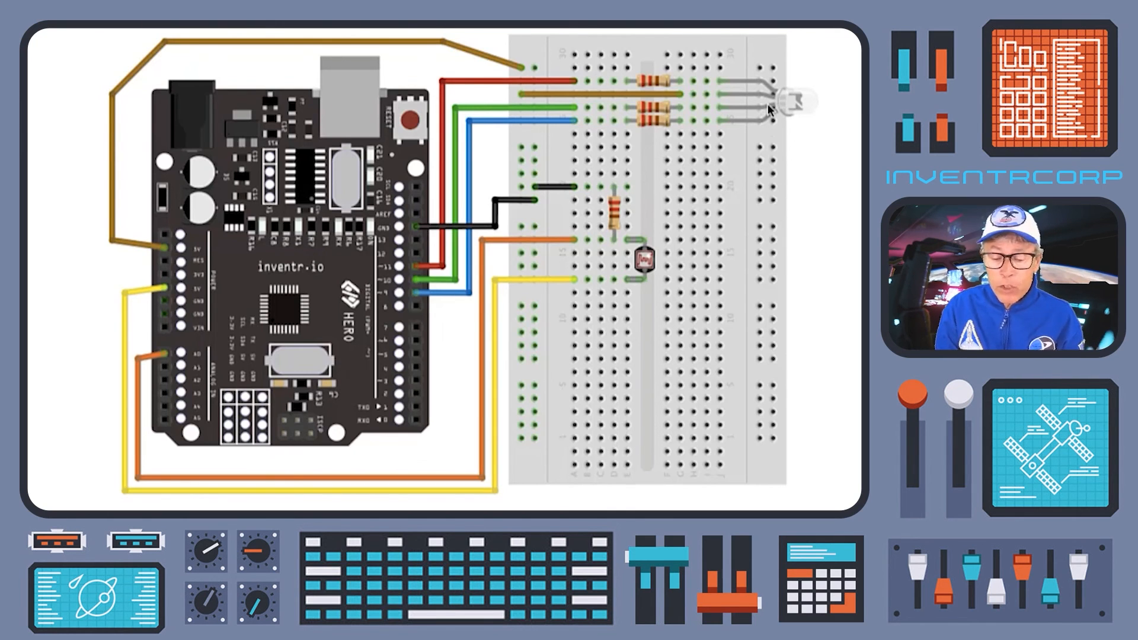
mouse_move(797, 63)
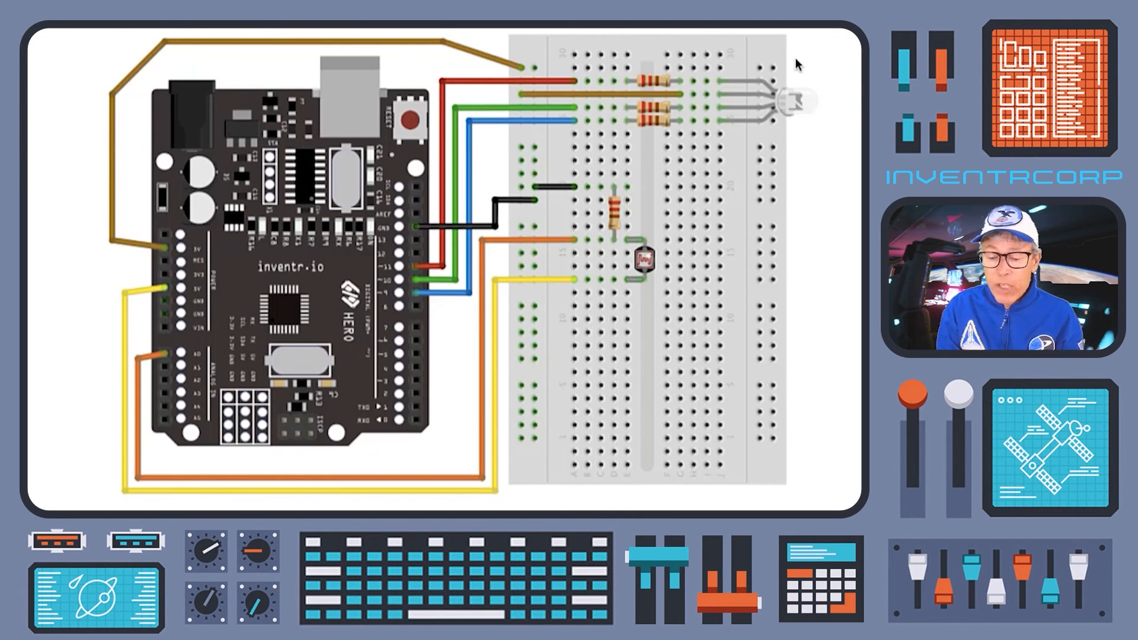